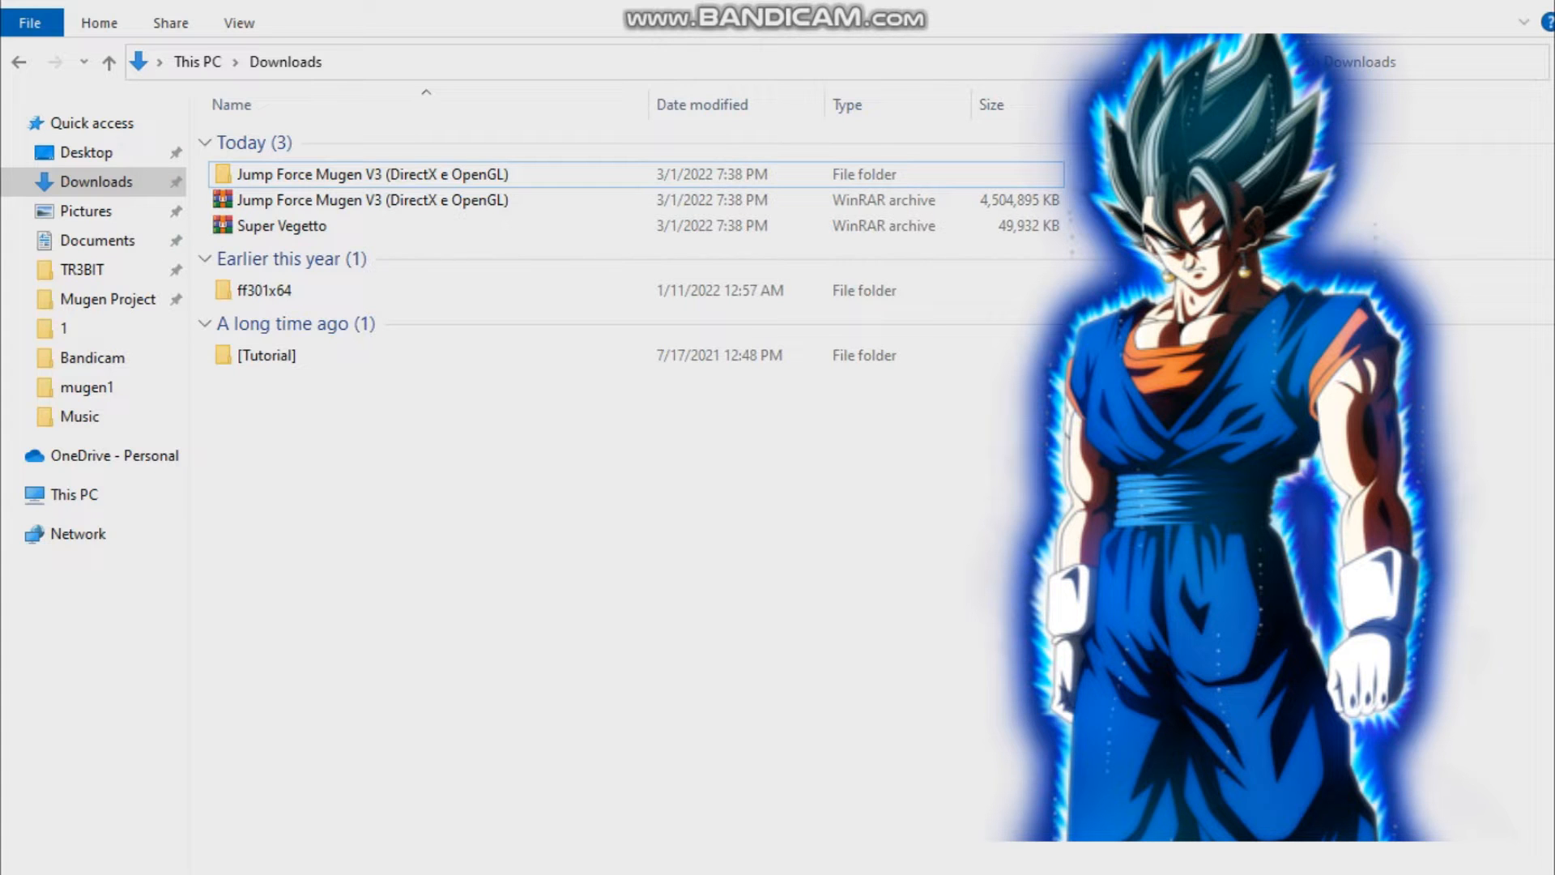
Extract the Super Vegetto WinRAR archive into a Super Vegetto folder in Downloads
left_click(373, 173)
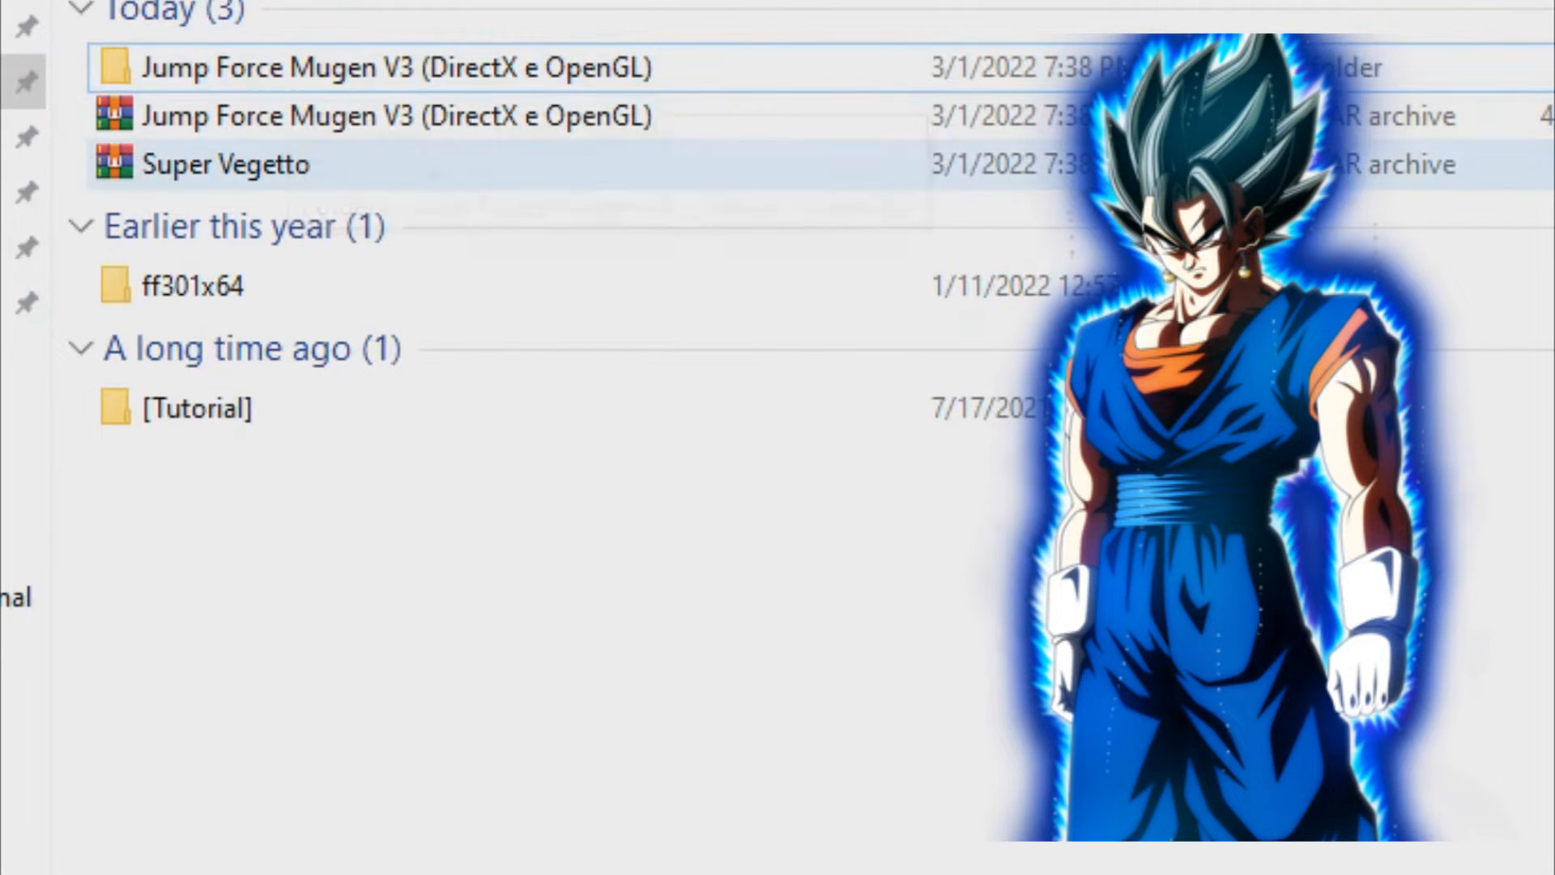
mouse_move(227, 164)
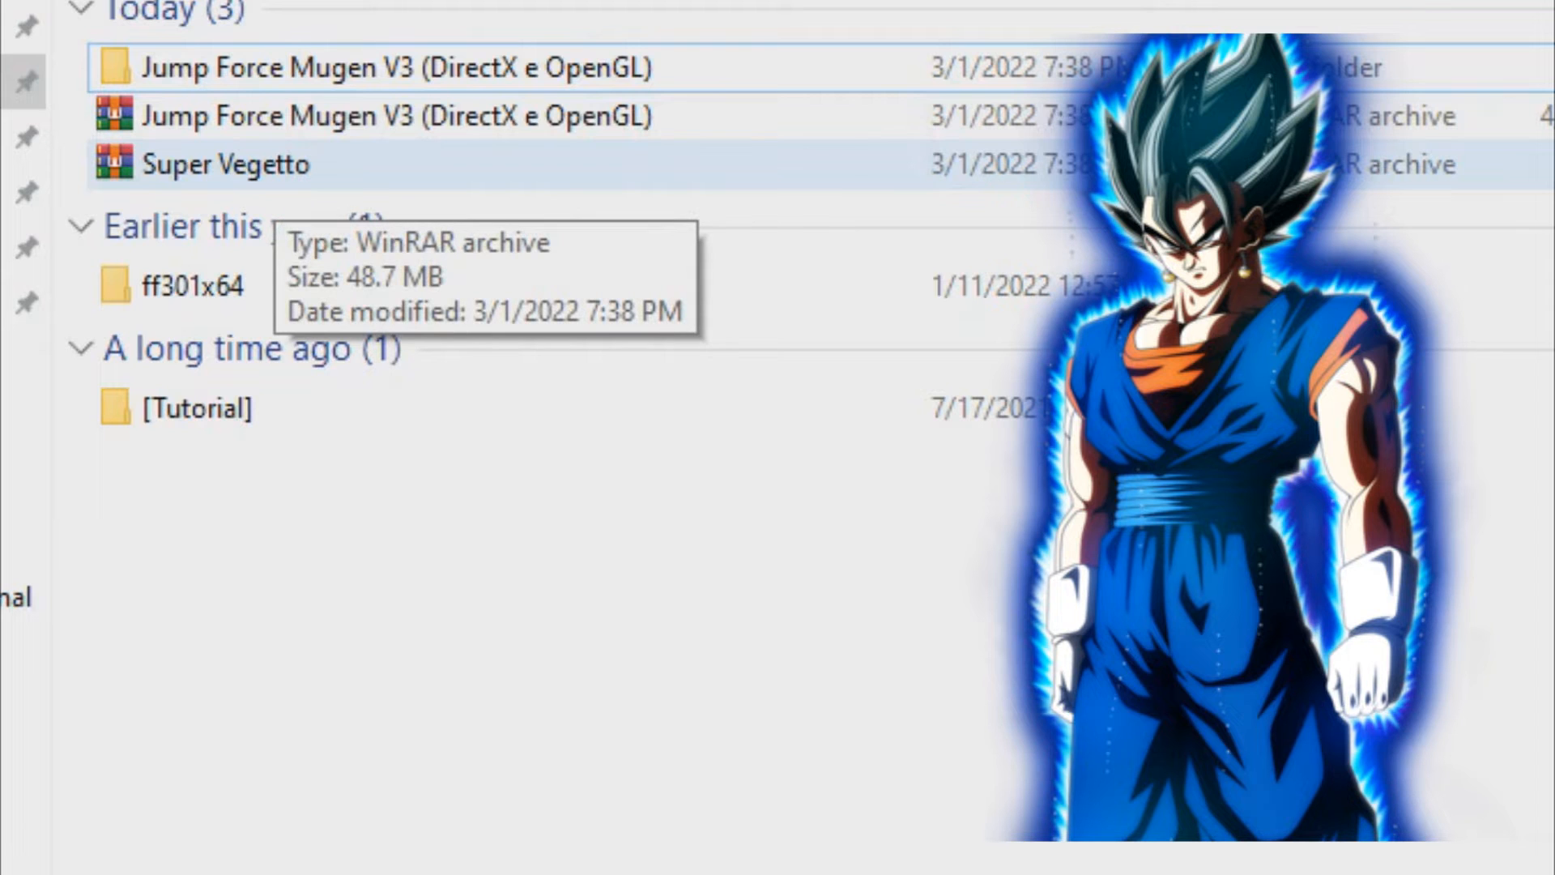
right_click(227, 163)
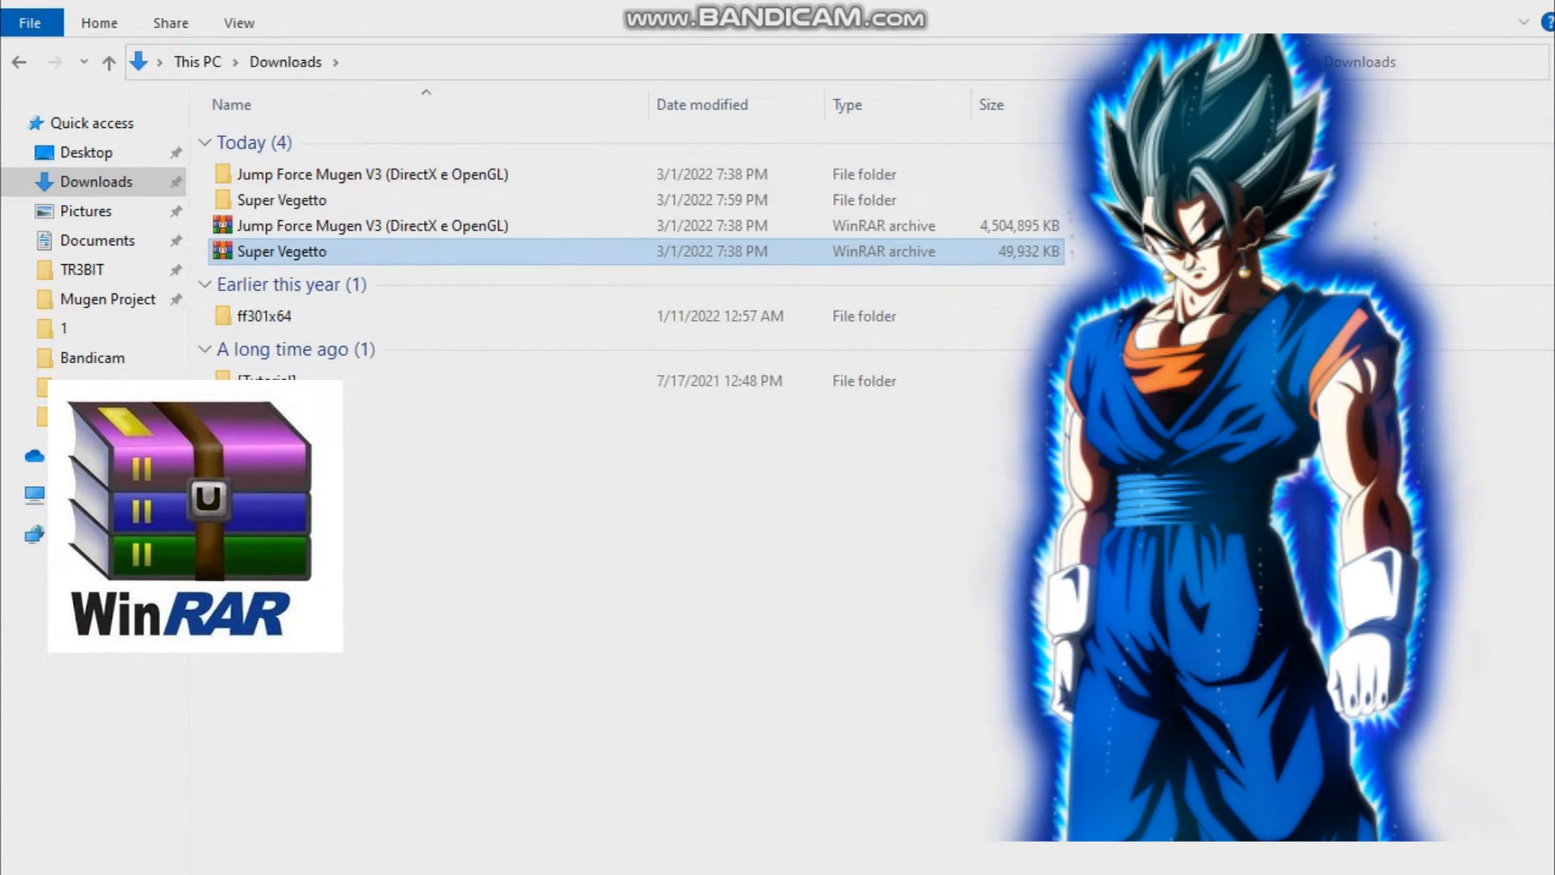
mouse_move(373, 174)
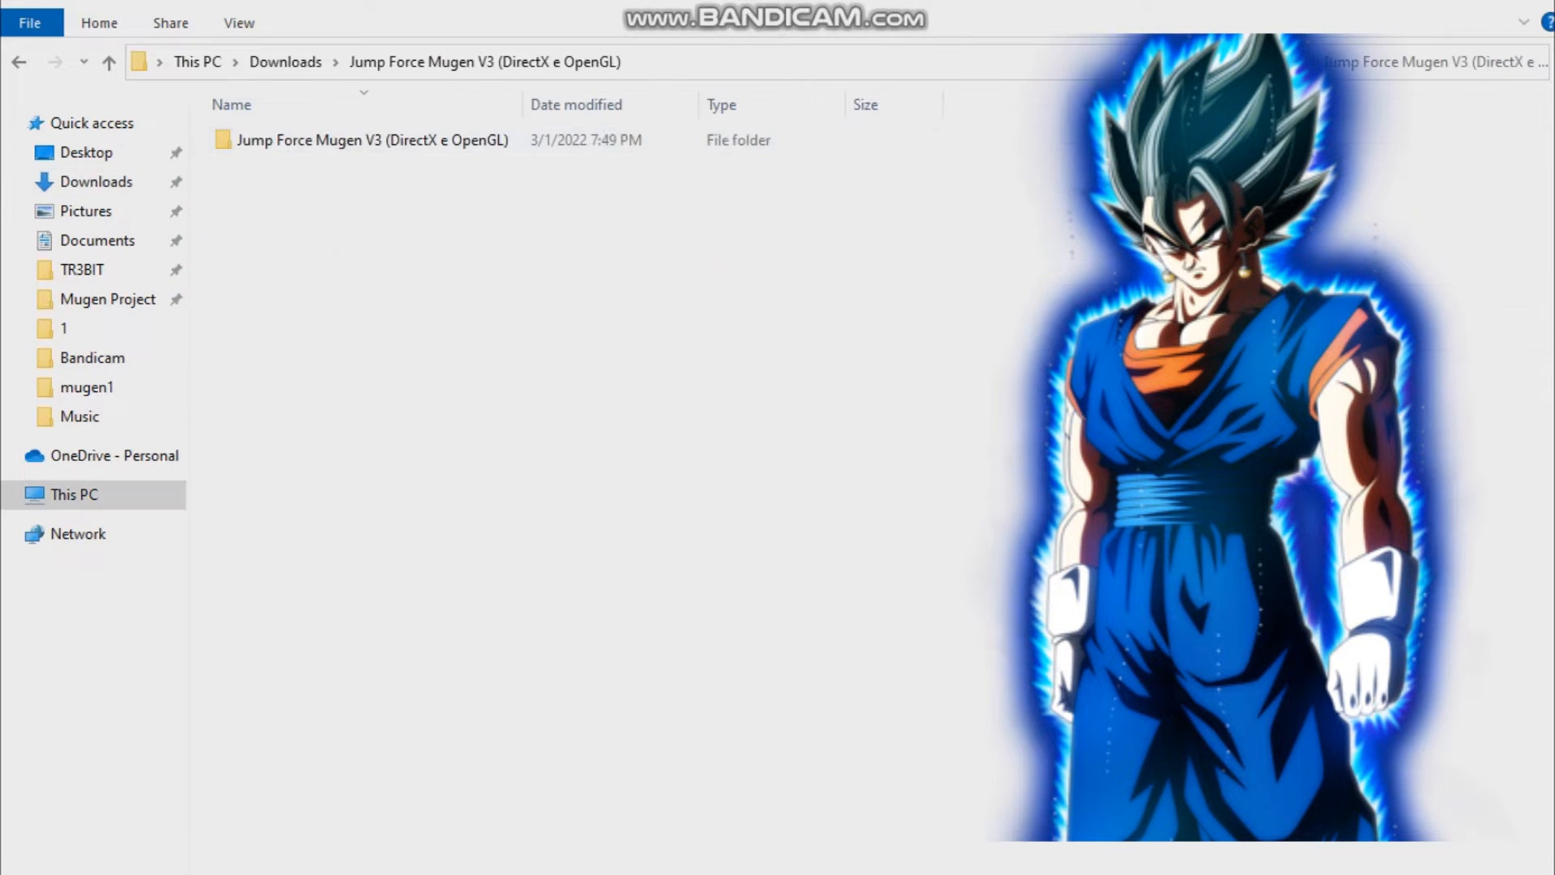
Copy the Super Vegetto folder and go into the Jump Force Mugen V3 game folder
double_click(369, 140)
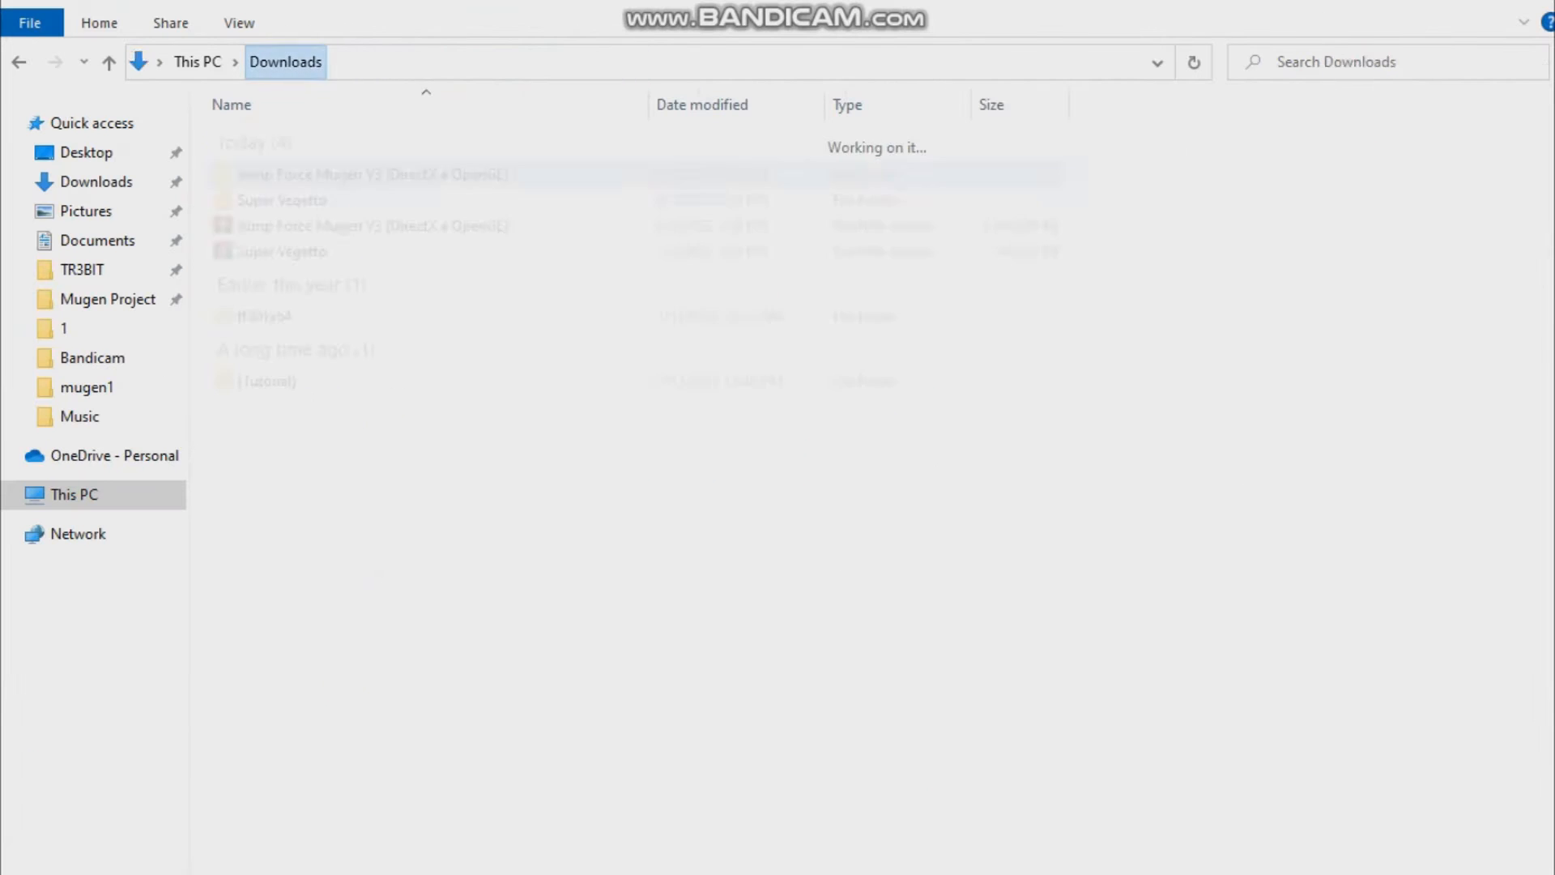
left_click(280, 200)
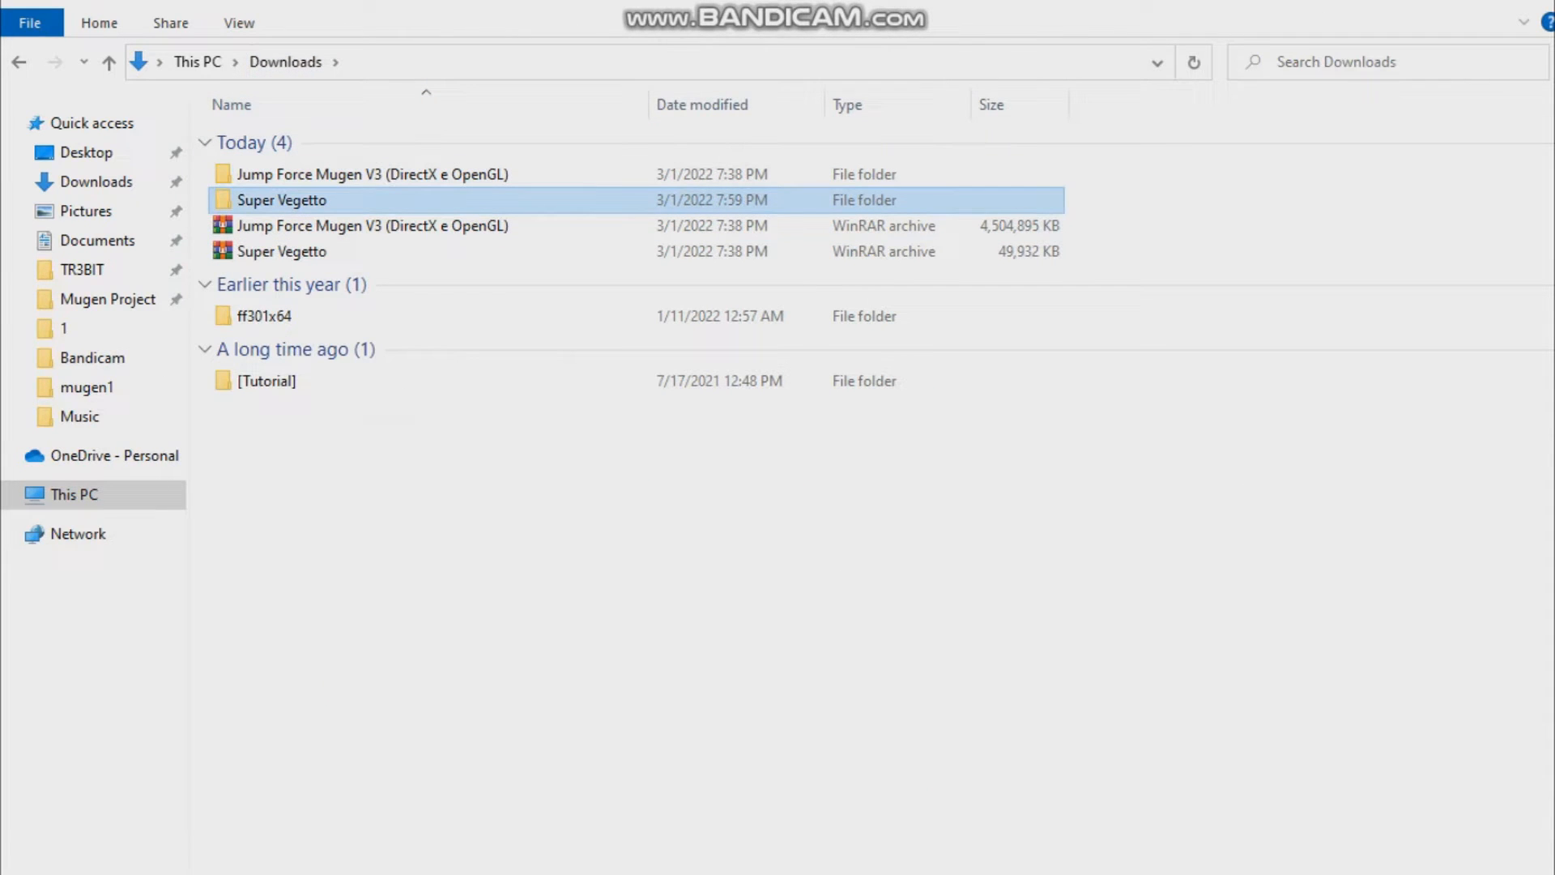
mouse_move(281, 200)
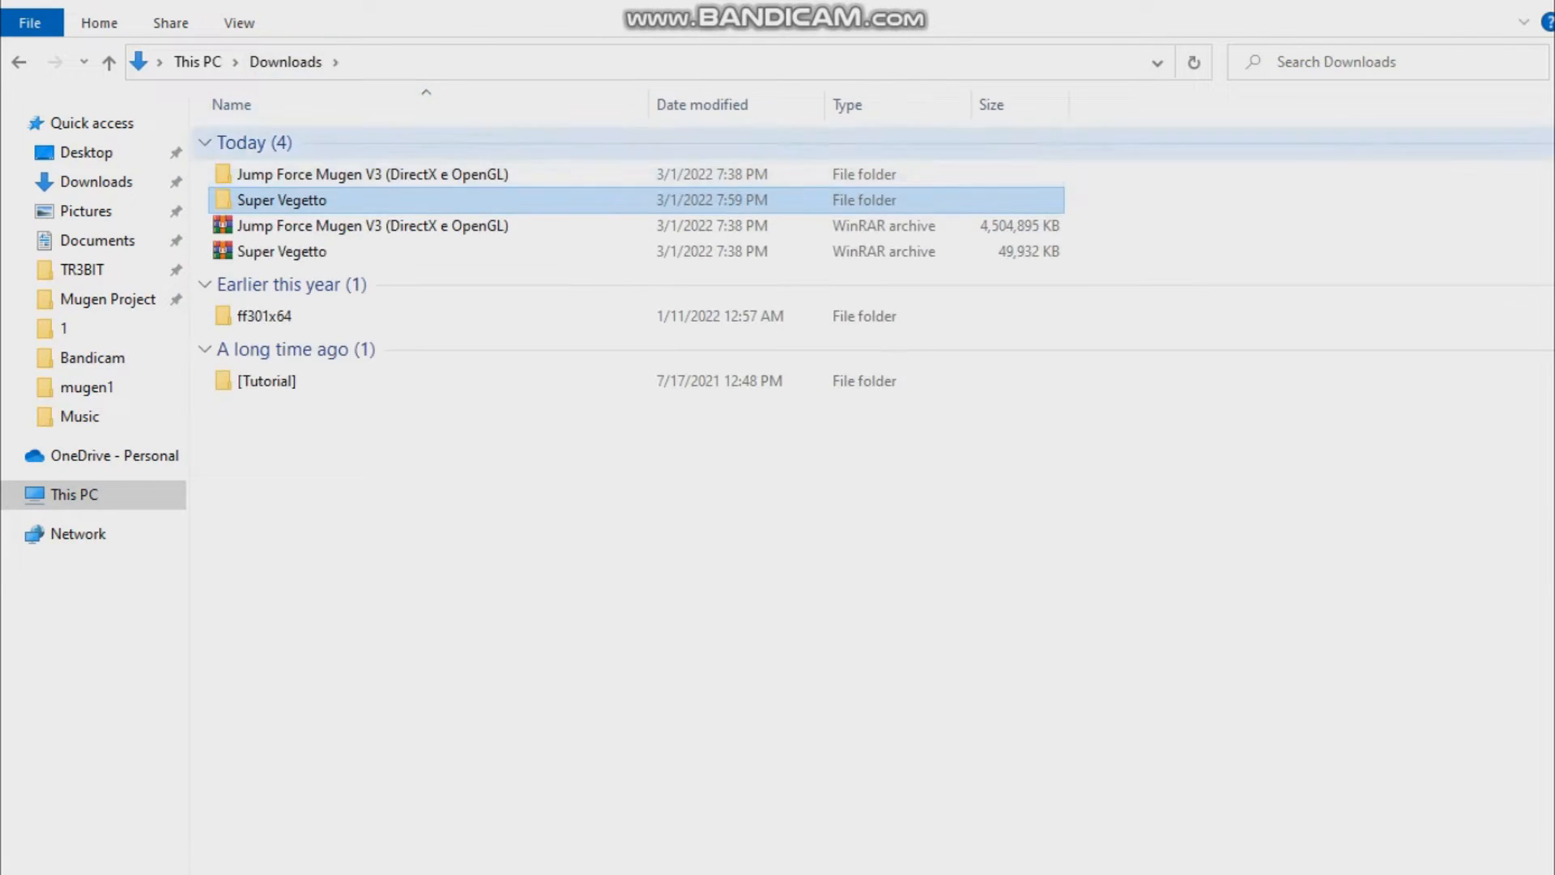
double_click(372, 174)
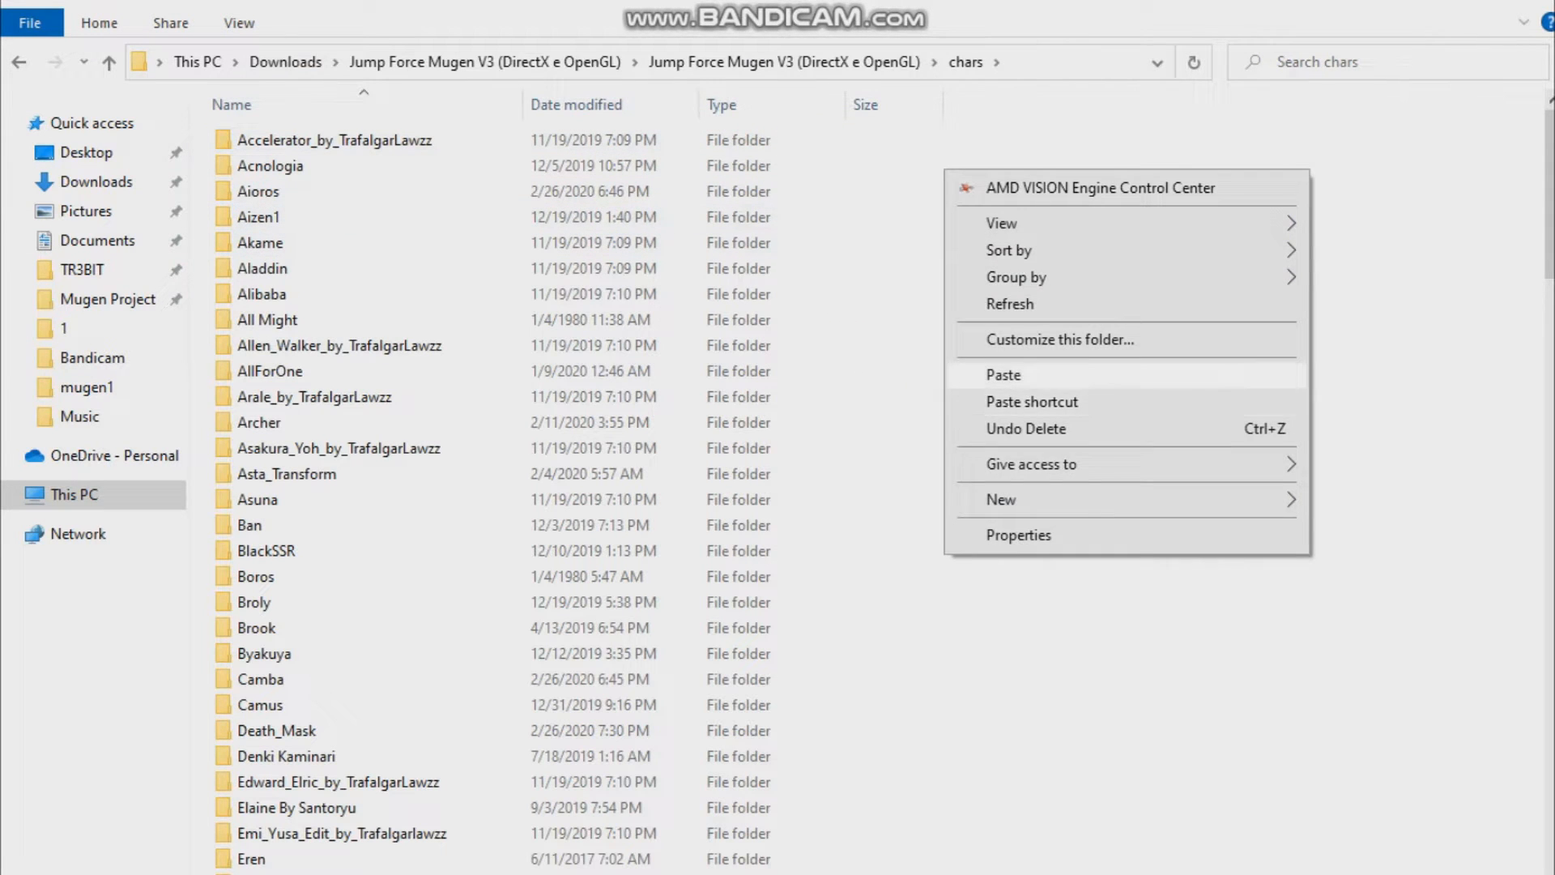
Paste Super Vegetto into the chars folder, replacing same-named files
left_click(1003, 375)
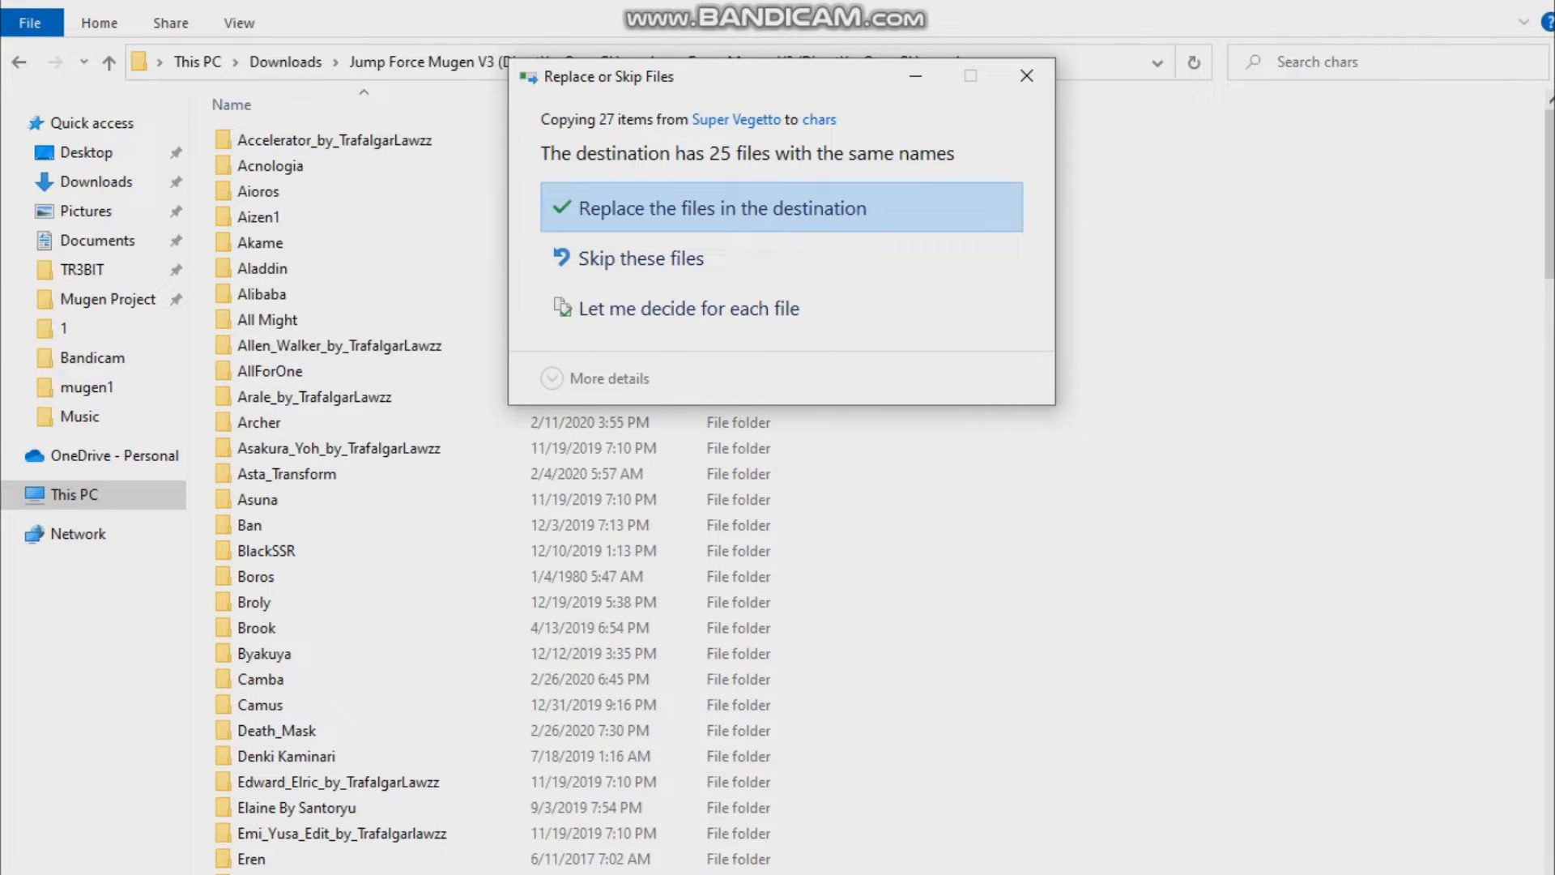
left_click(781, 207)
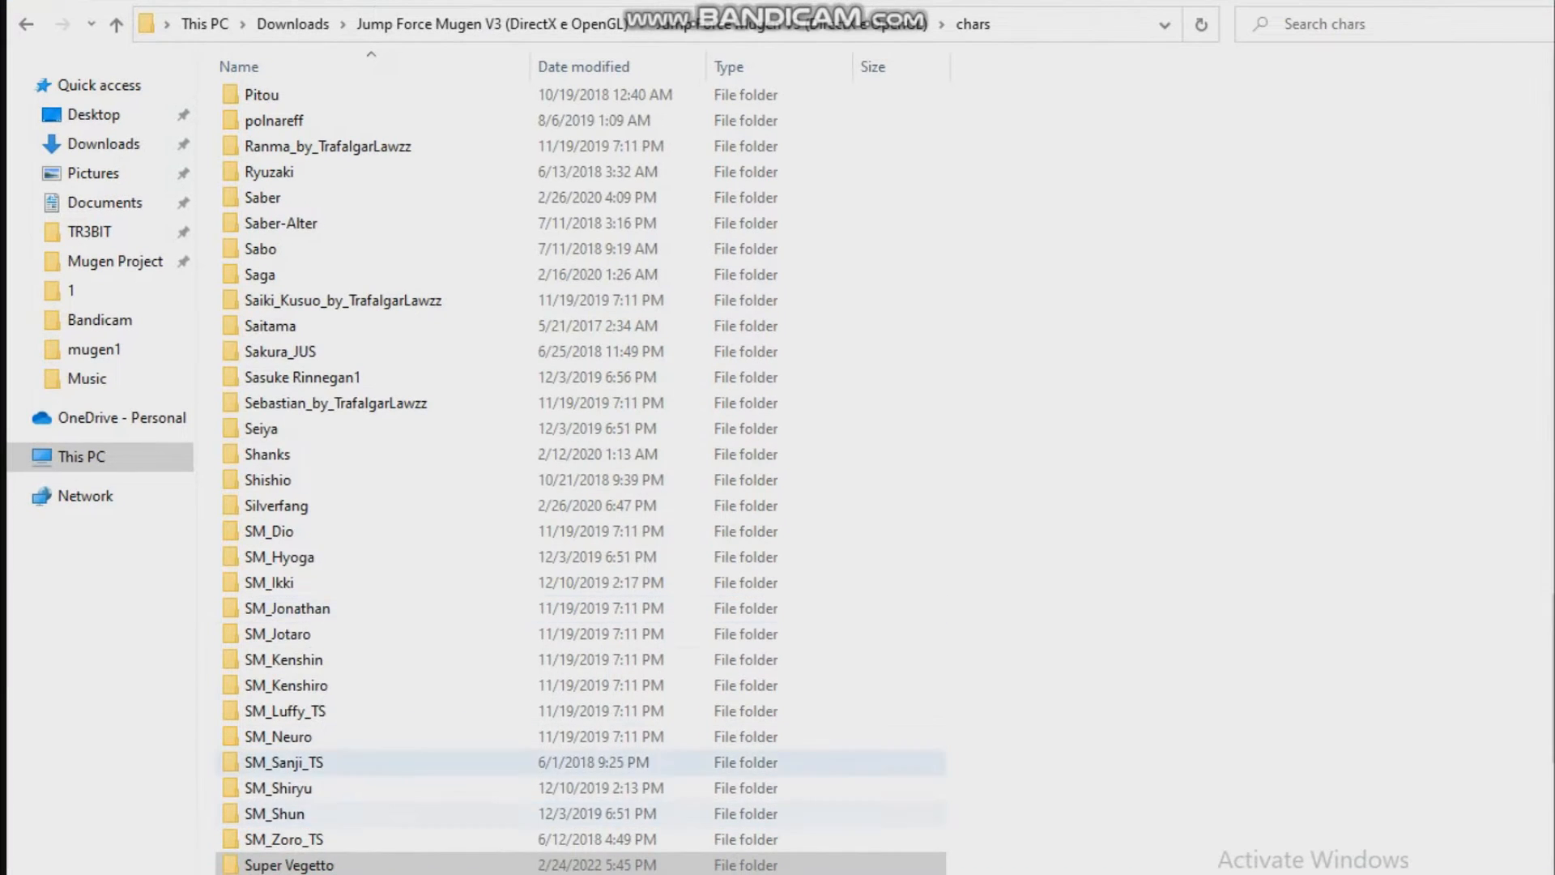
right_click(289, 428)
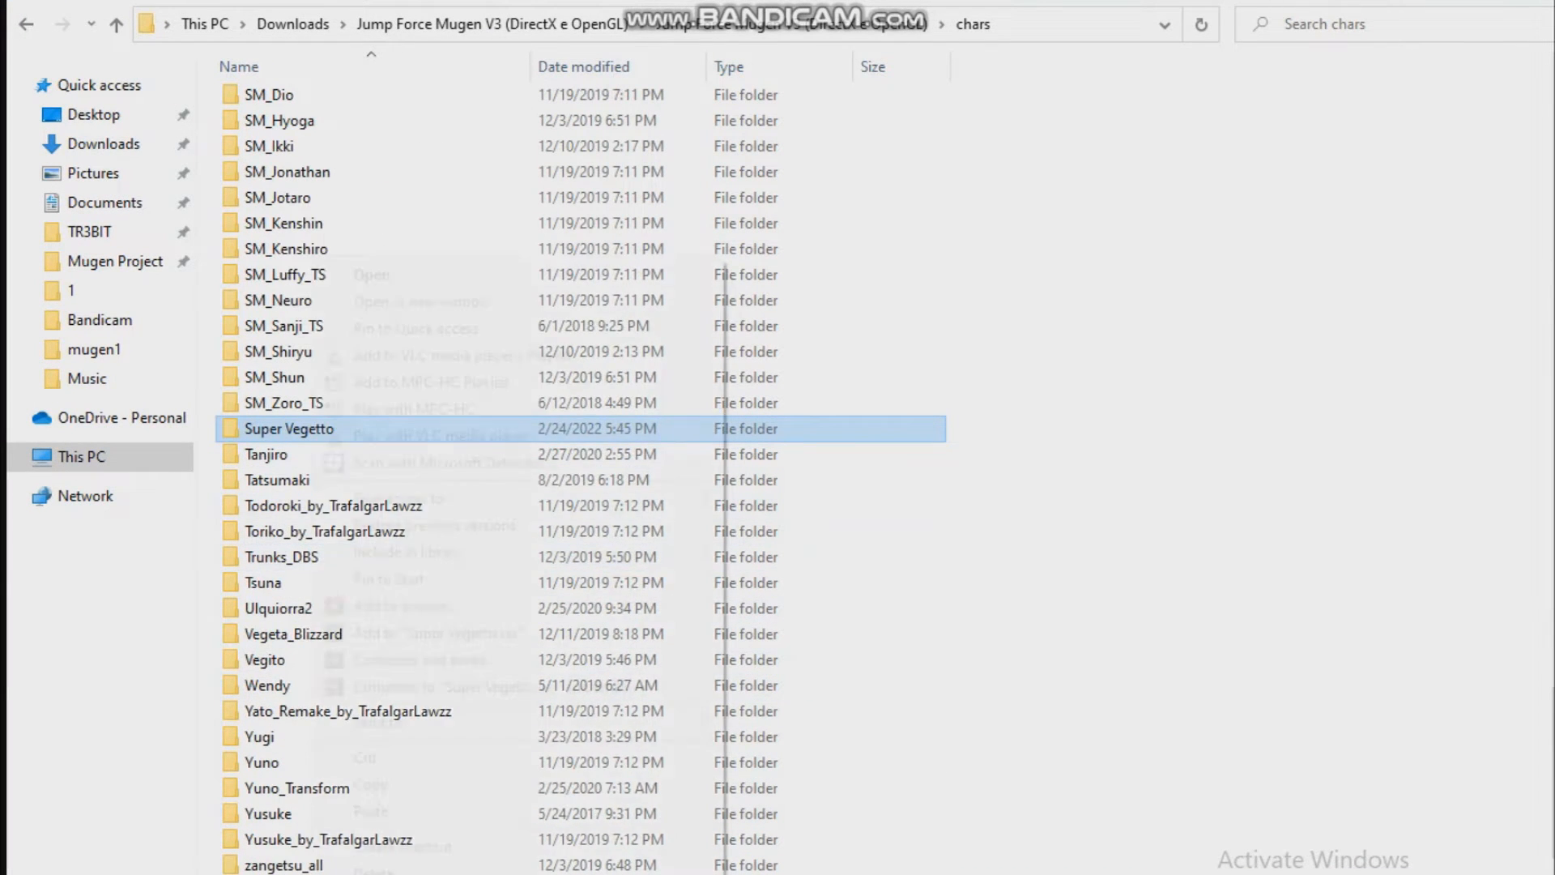
right_click(289, 428)
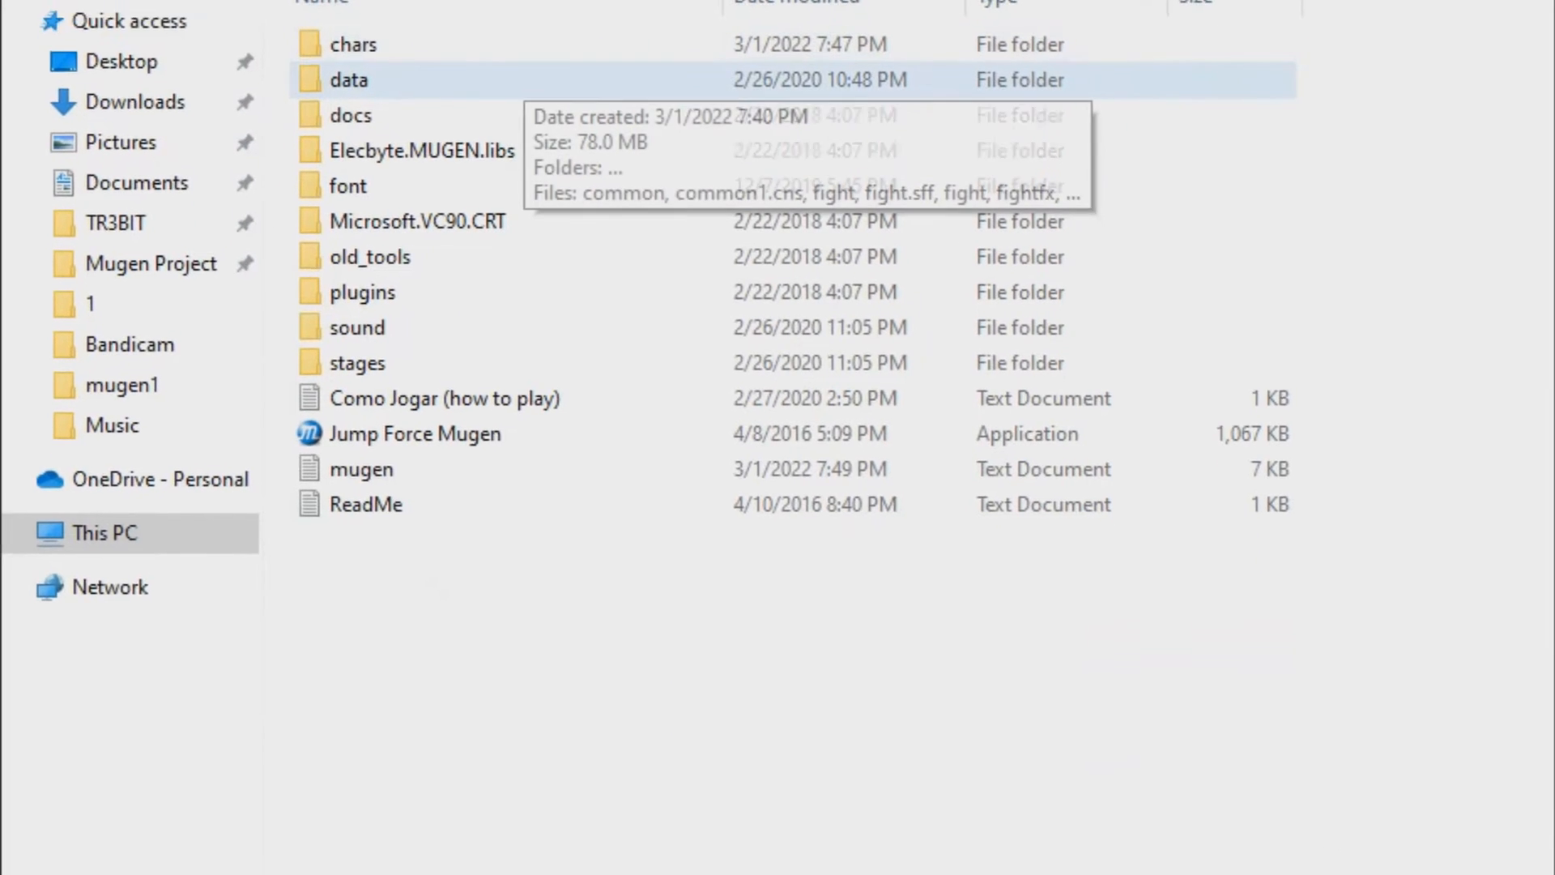
Add Super Vegetto as the first entry in data\select.def and save it
double_click(349, 80)
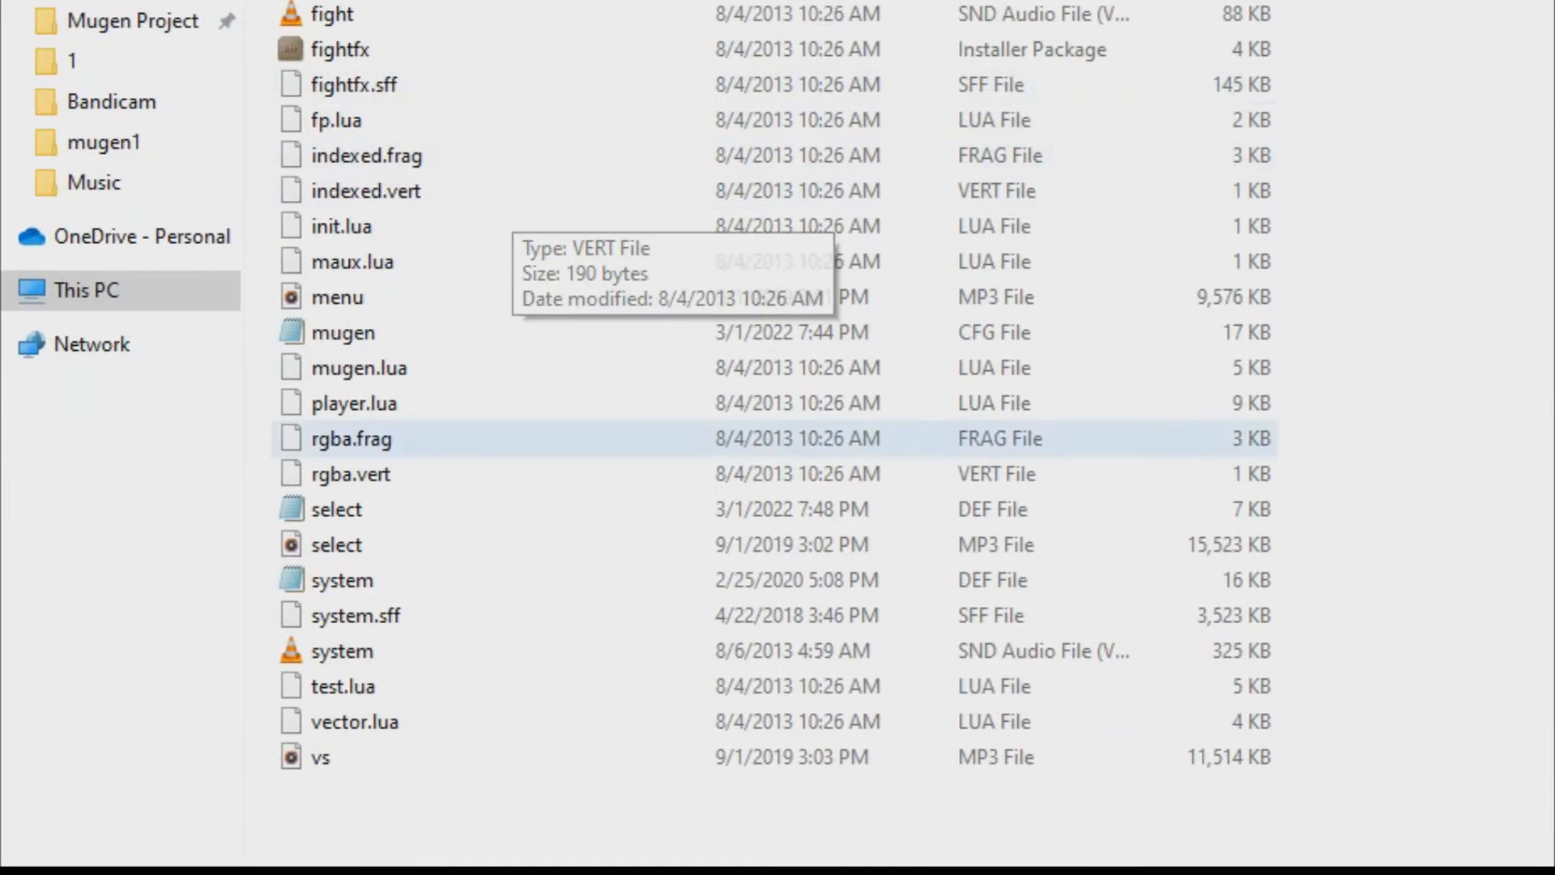
double_click(335, 508)
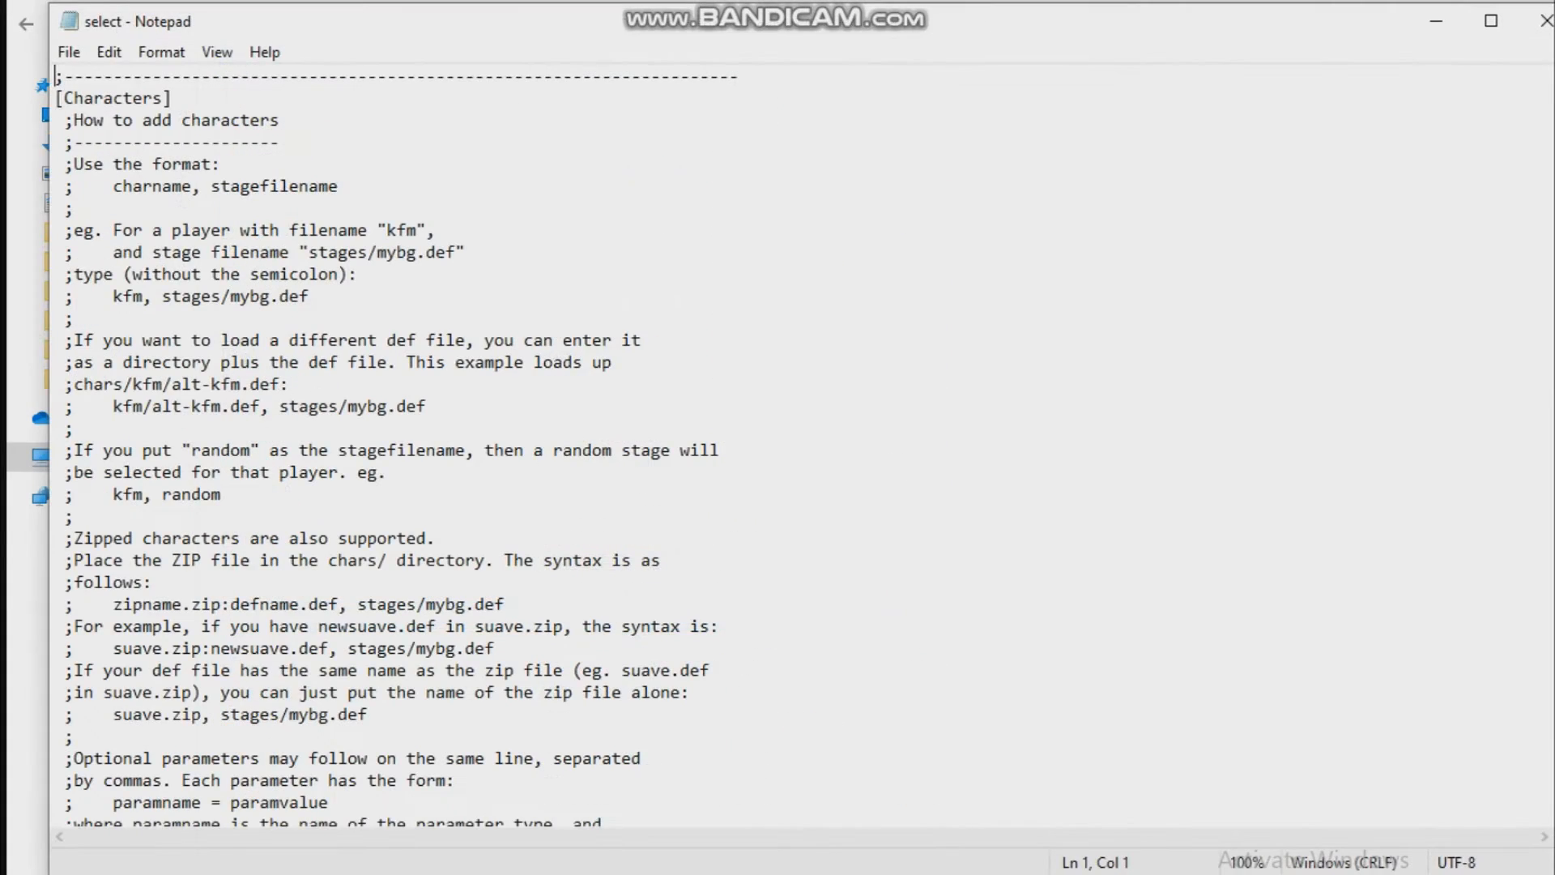
scroll("down", 3)
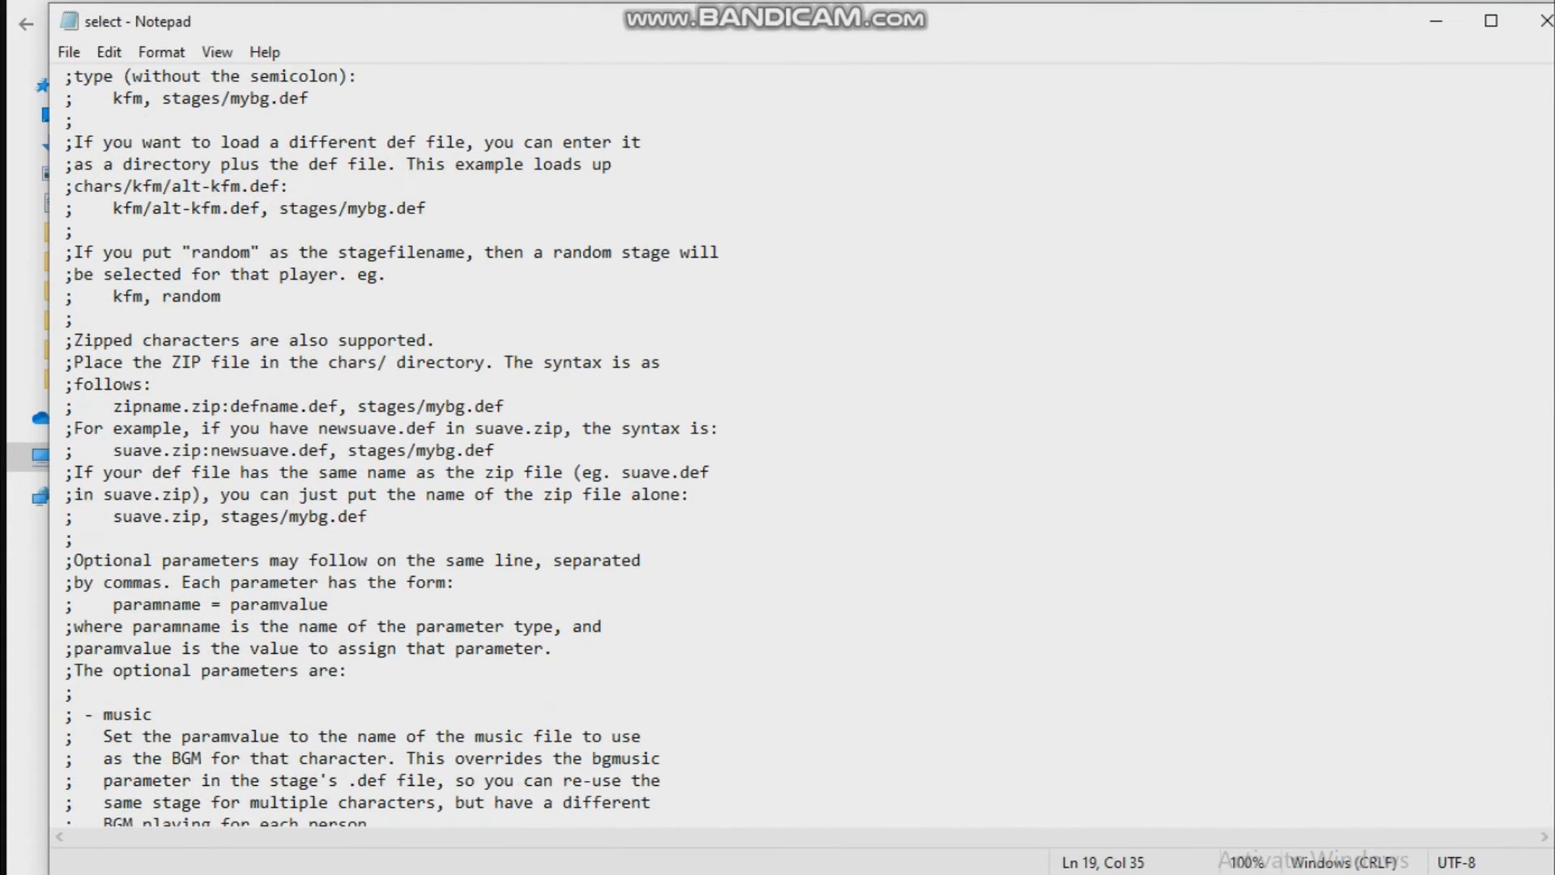
scroll("down", 3)
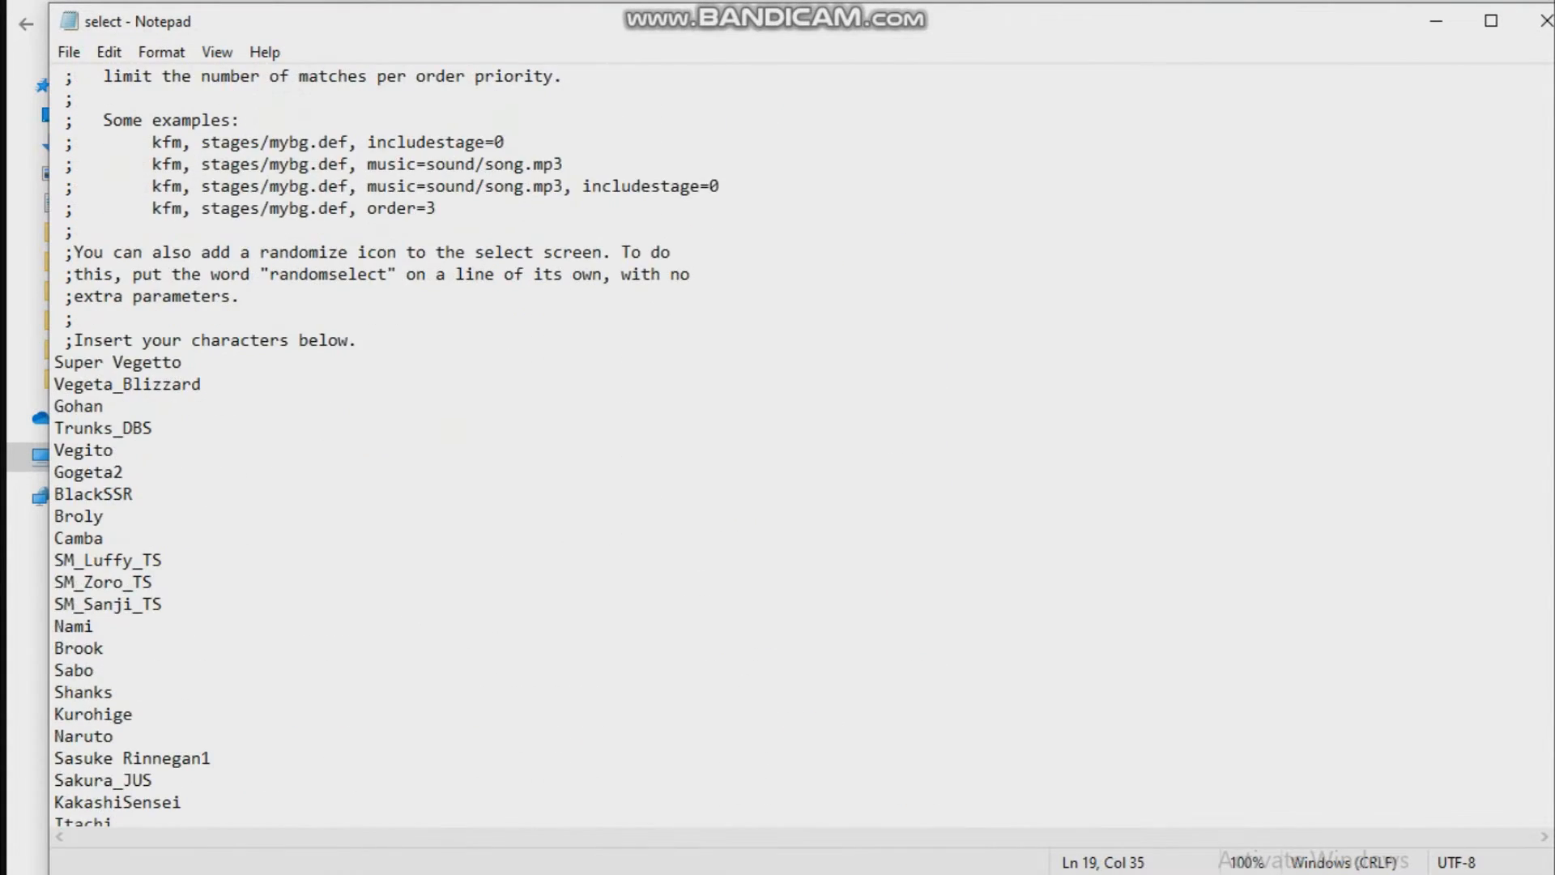
left_click(180, 361)
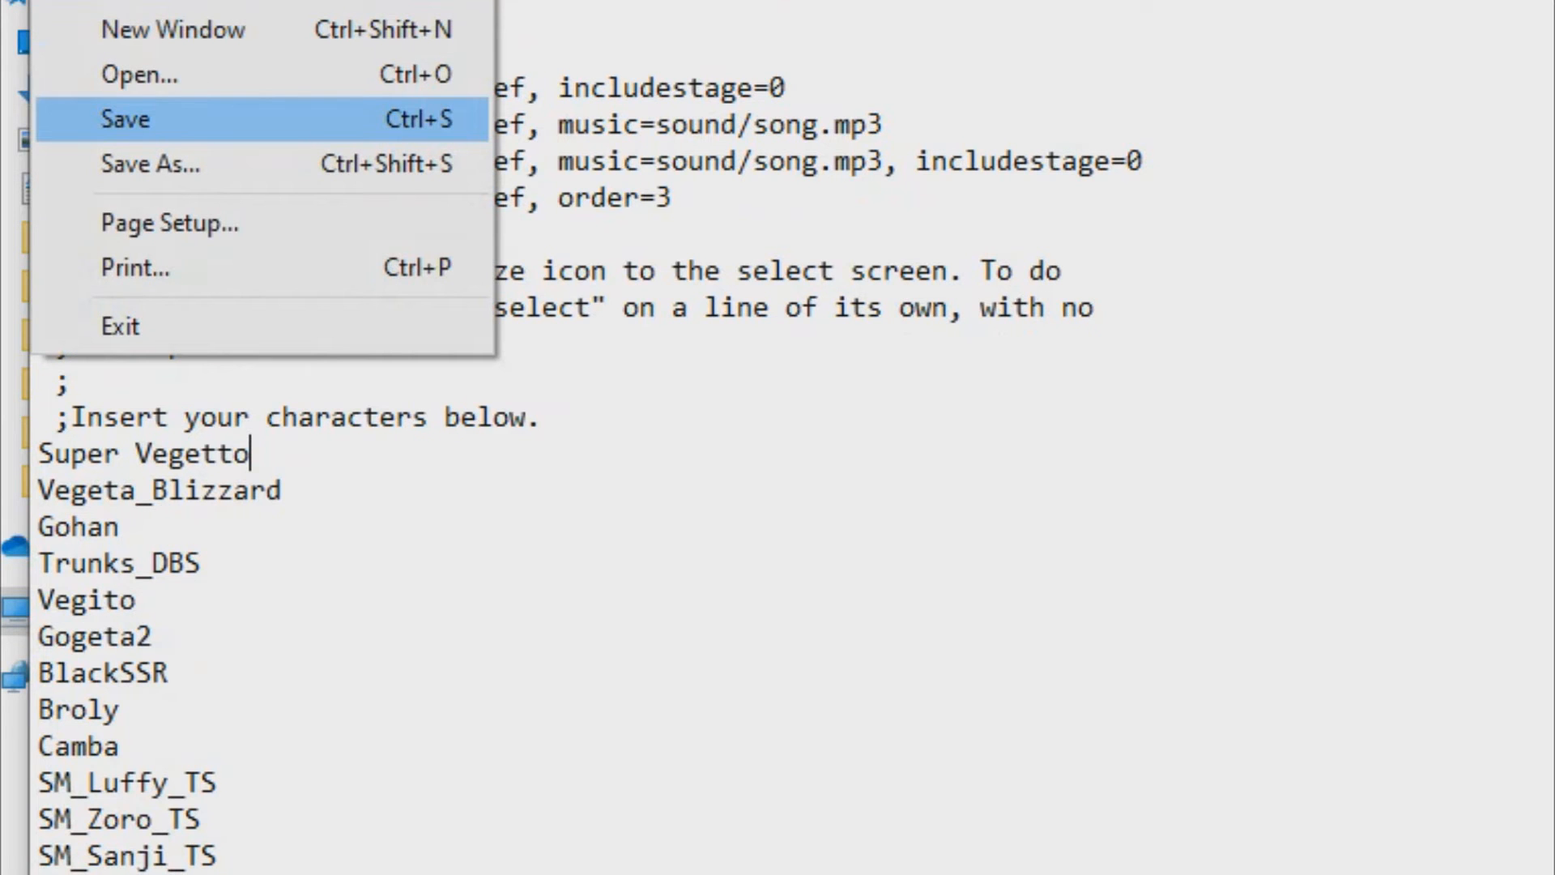
left_click(125, 118)
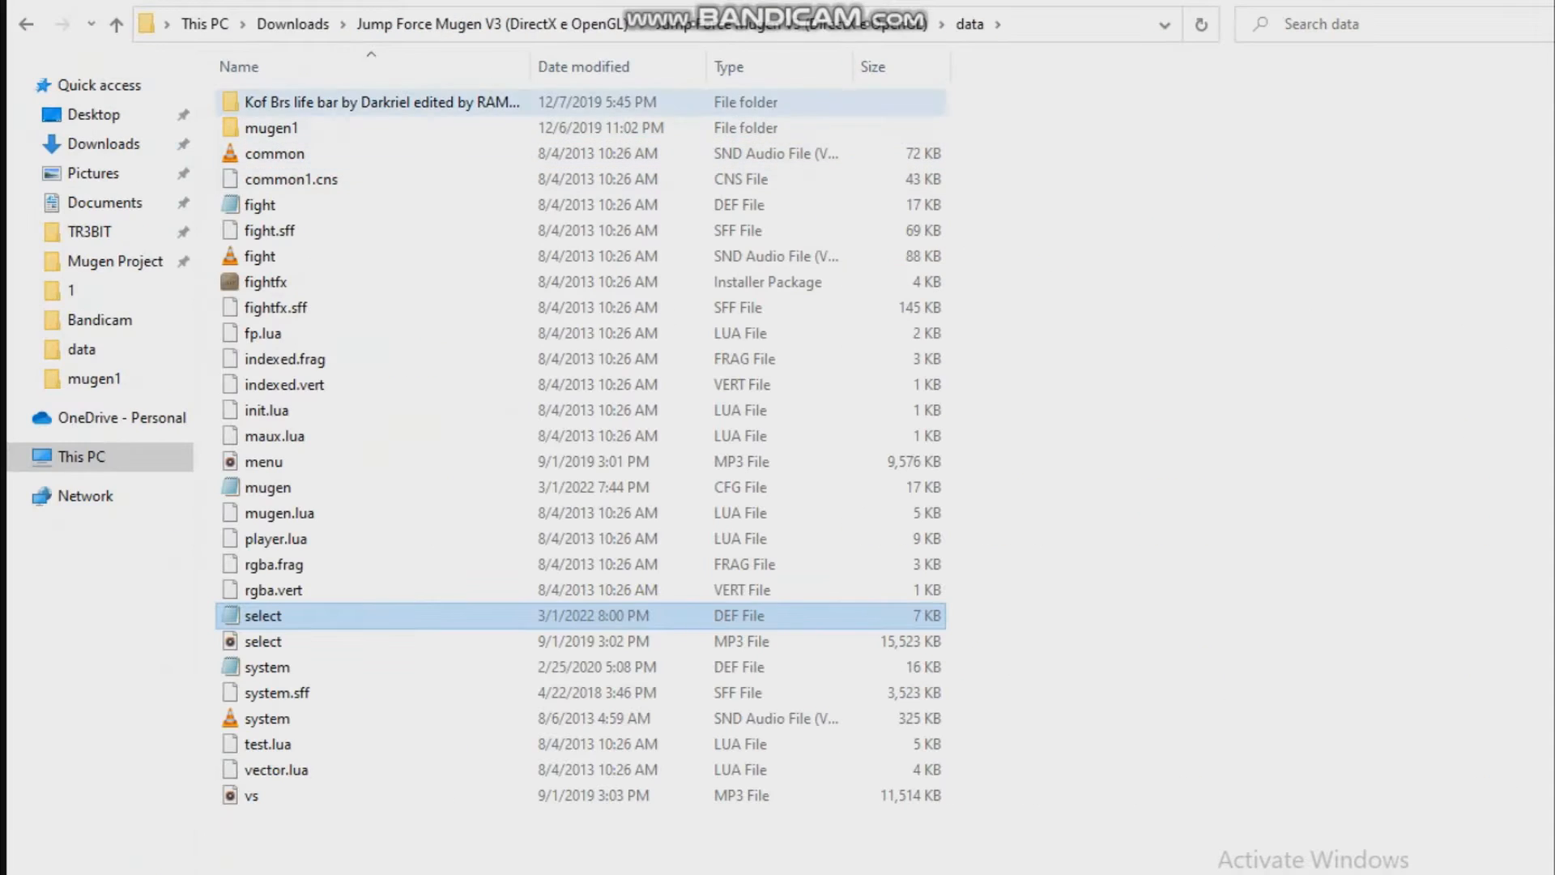
Launch Jump Force Mugen.exe and find Super Vegetto on the arcade select screen
left_click(117, 24)
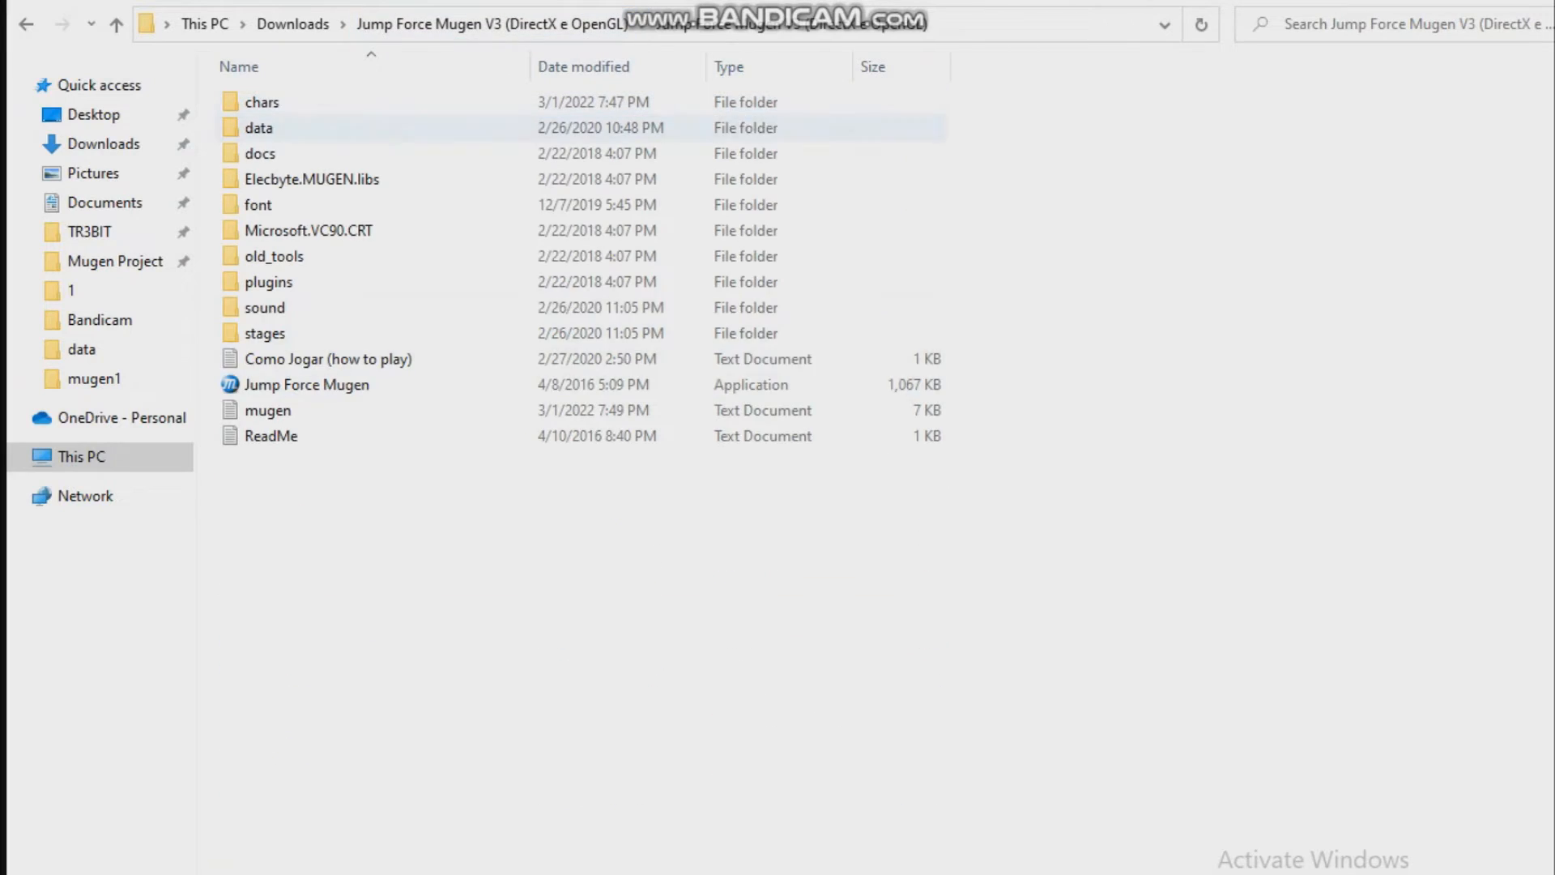
double_click(308, 384)
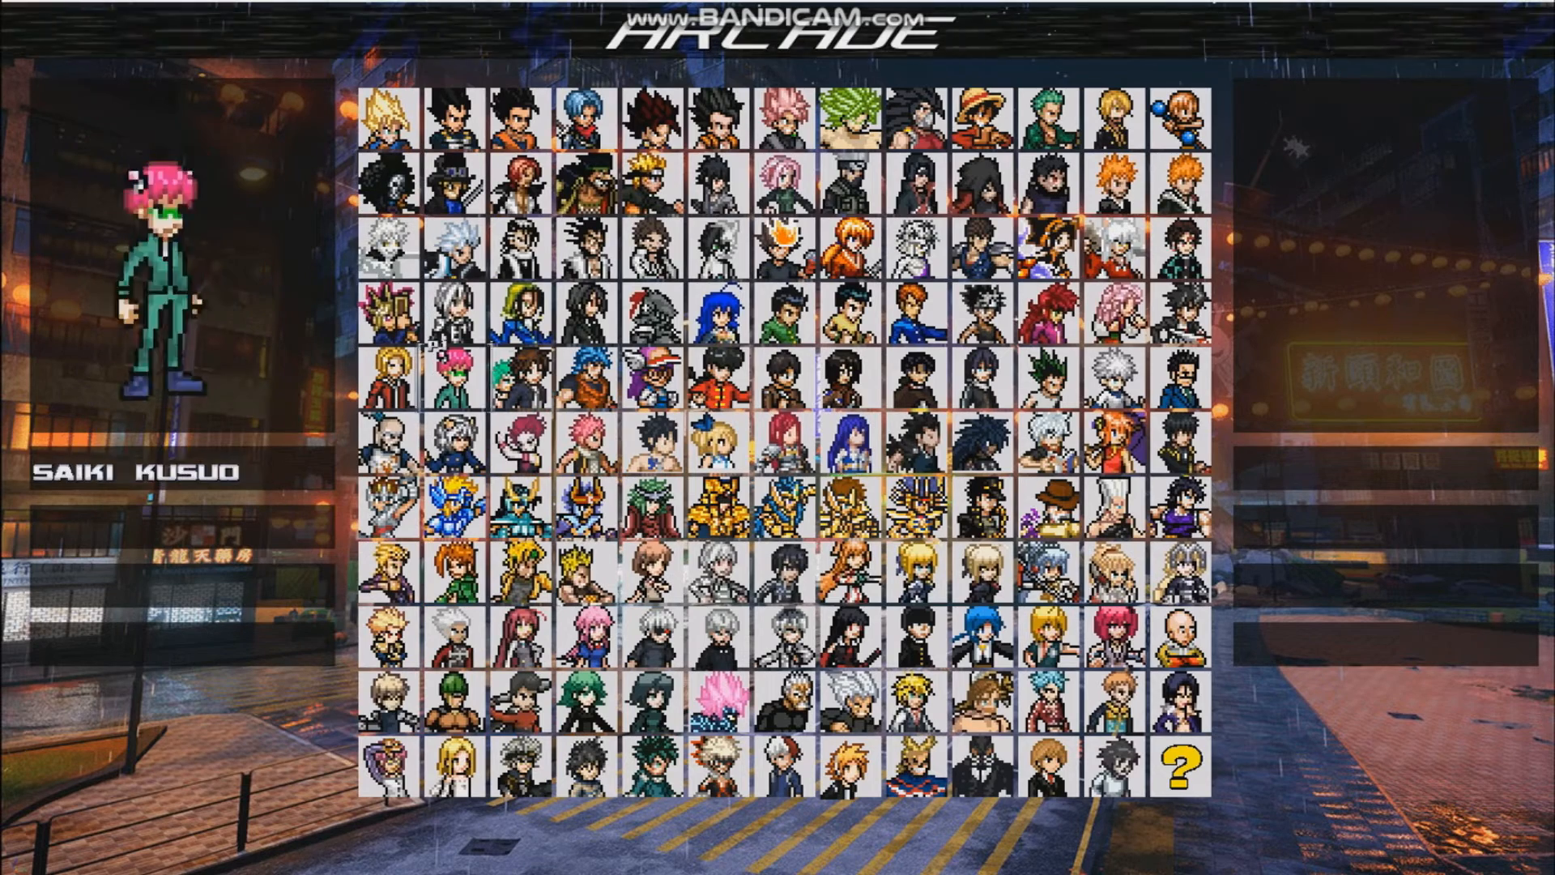
left_click(383, 102)
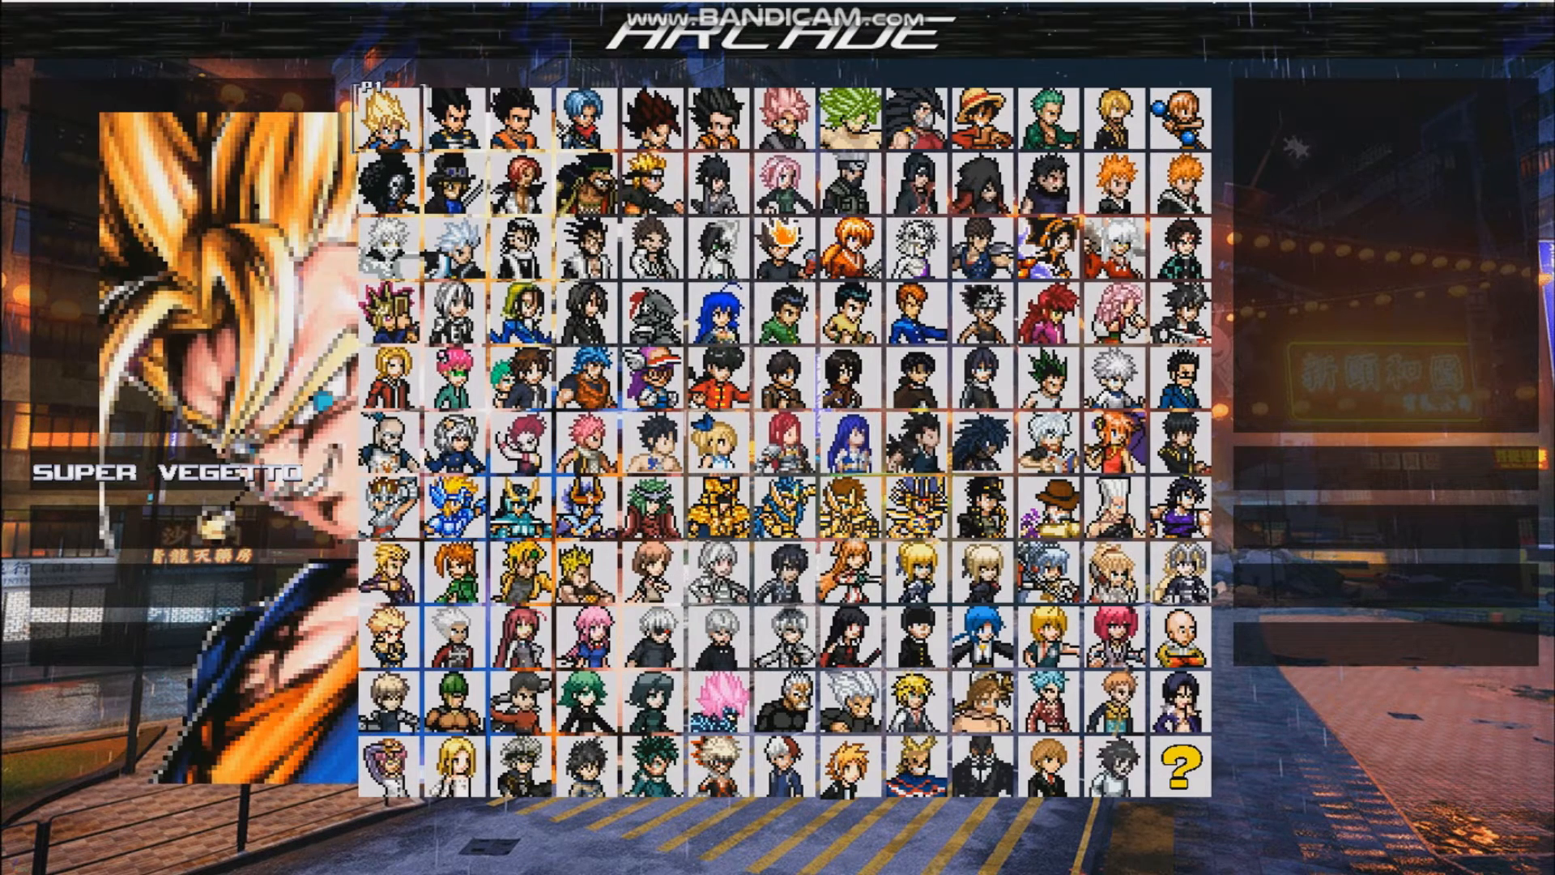
left_click(382, 457)
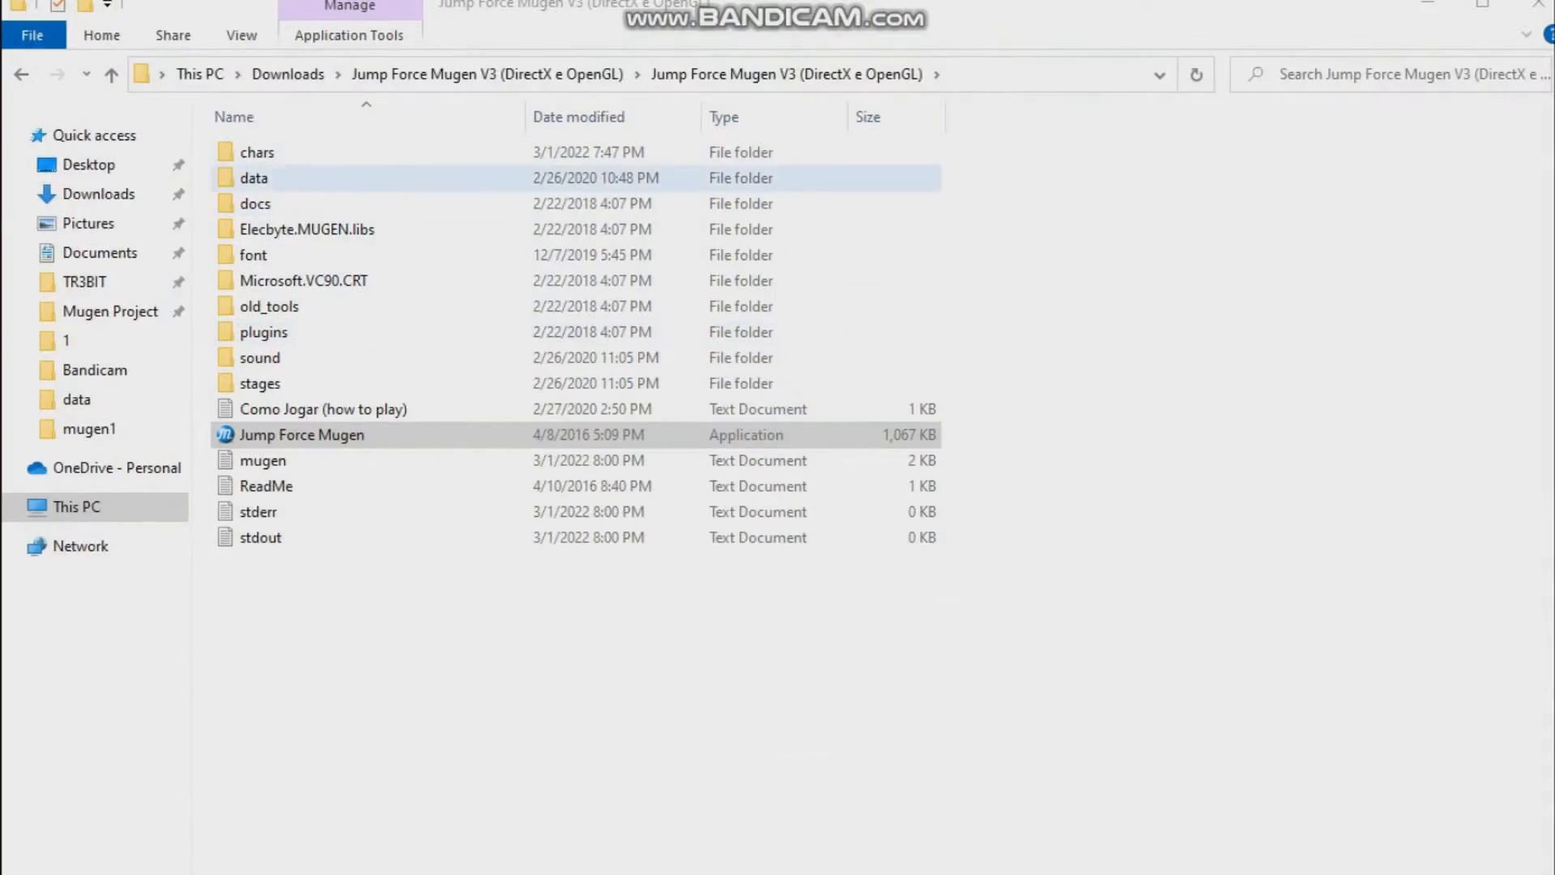
Open data\mugen1\system.def in Notepad
double_click(254, 178)
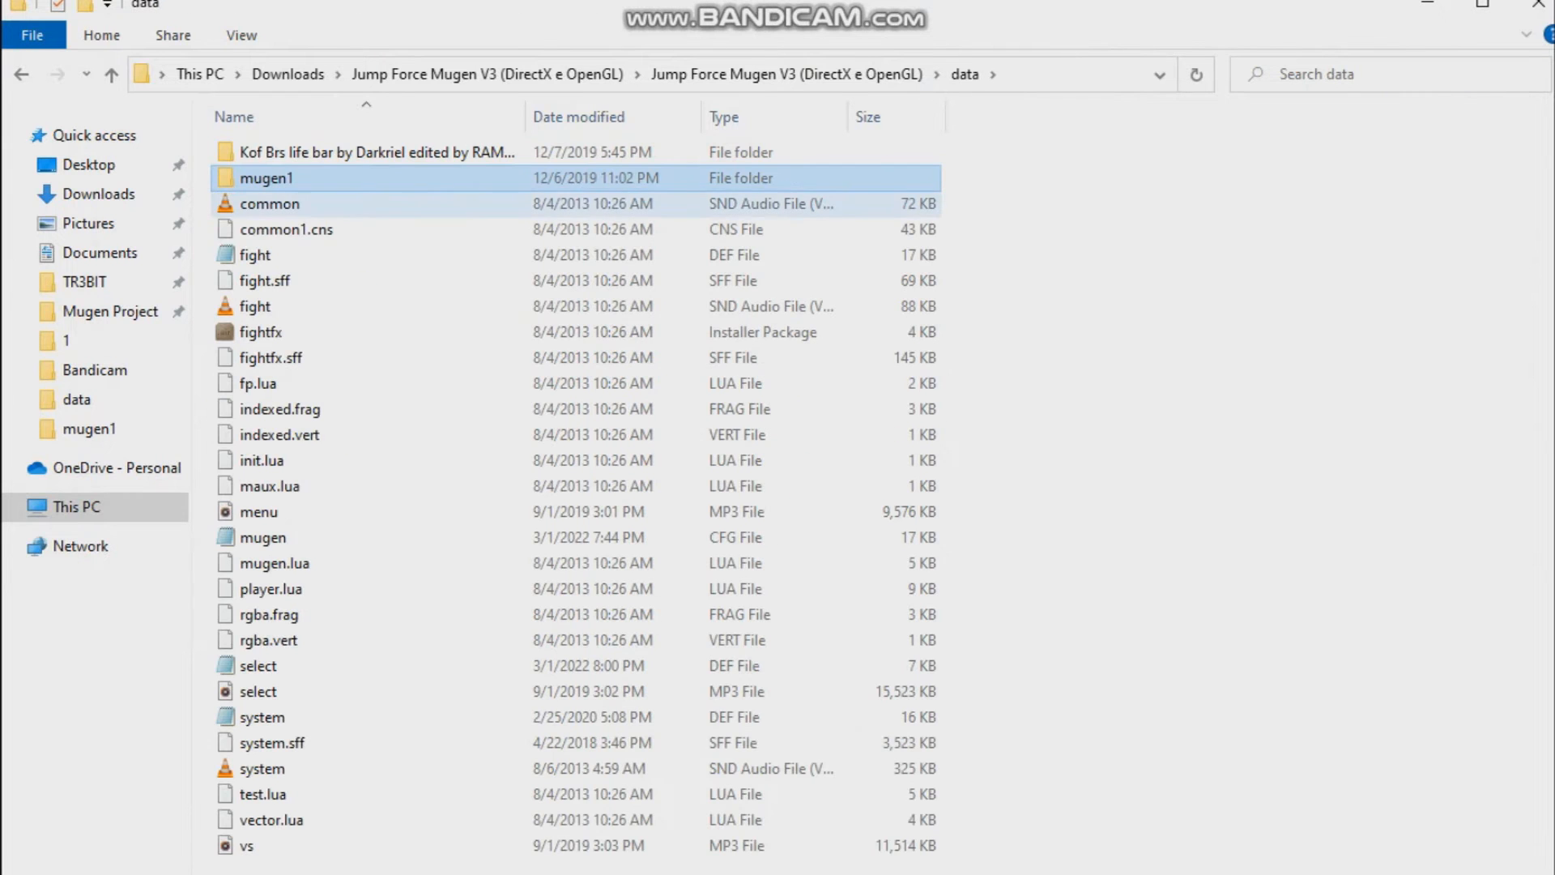
left_click(261, 717)
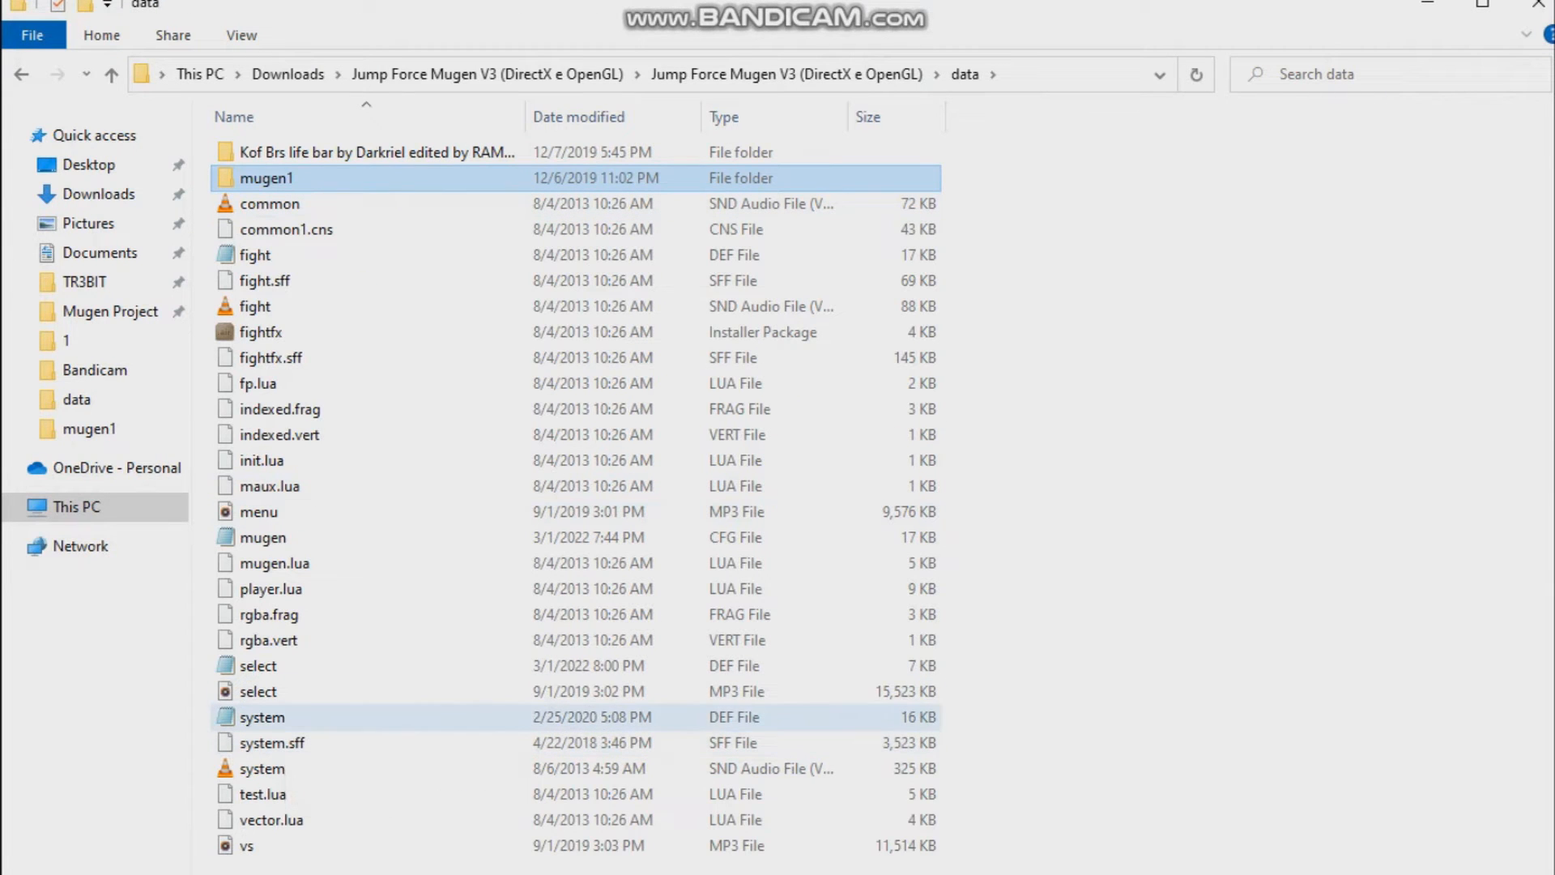
left_click(261, 716)
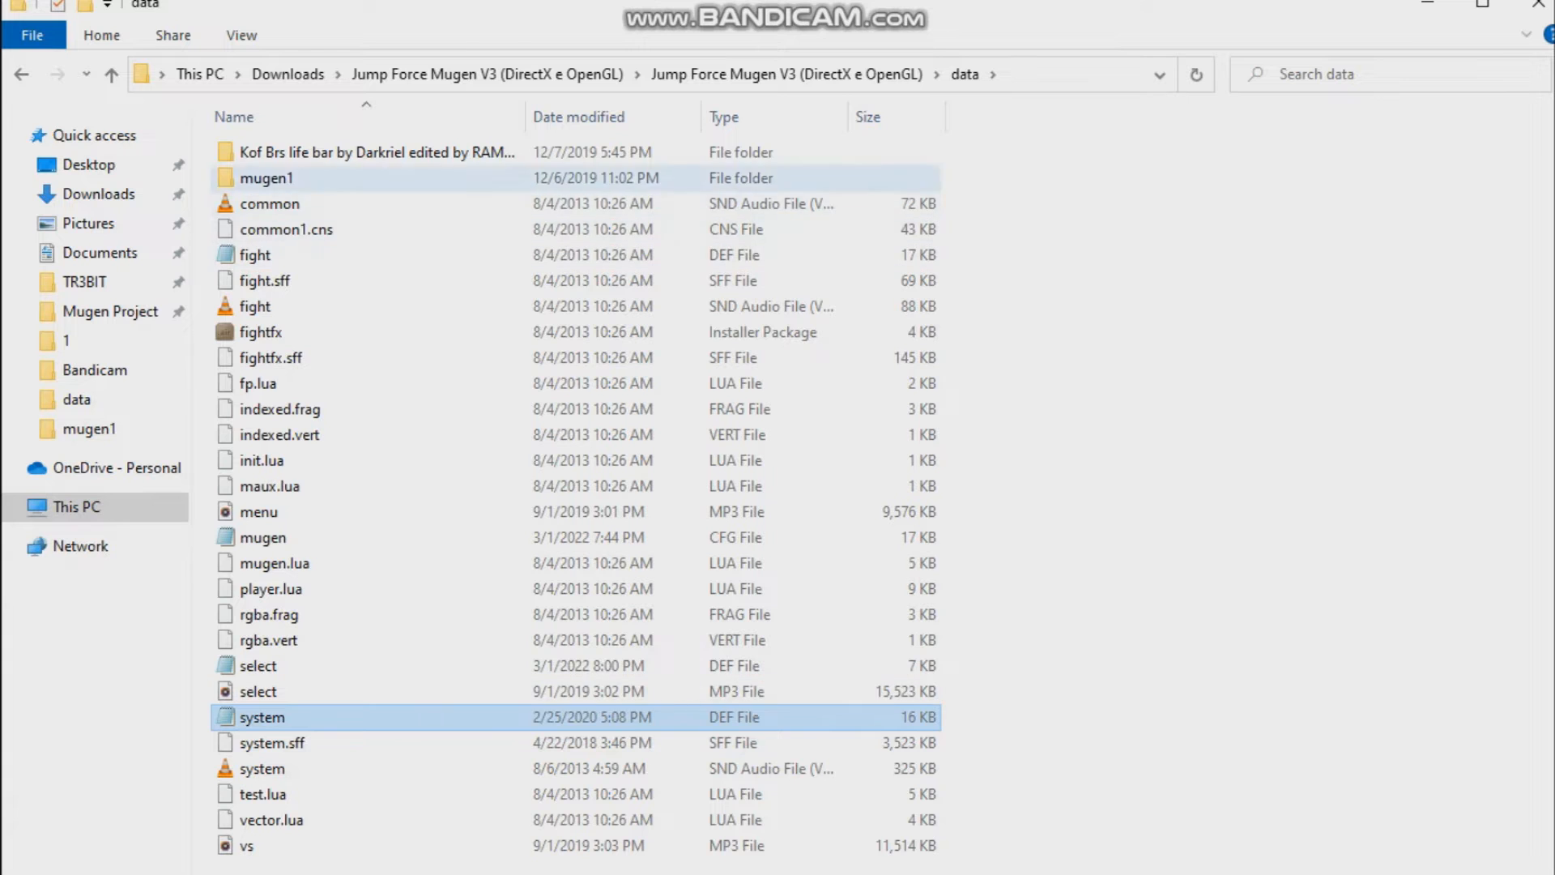
double_click(266, 178)
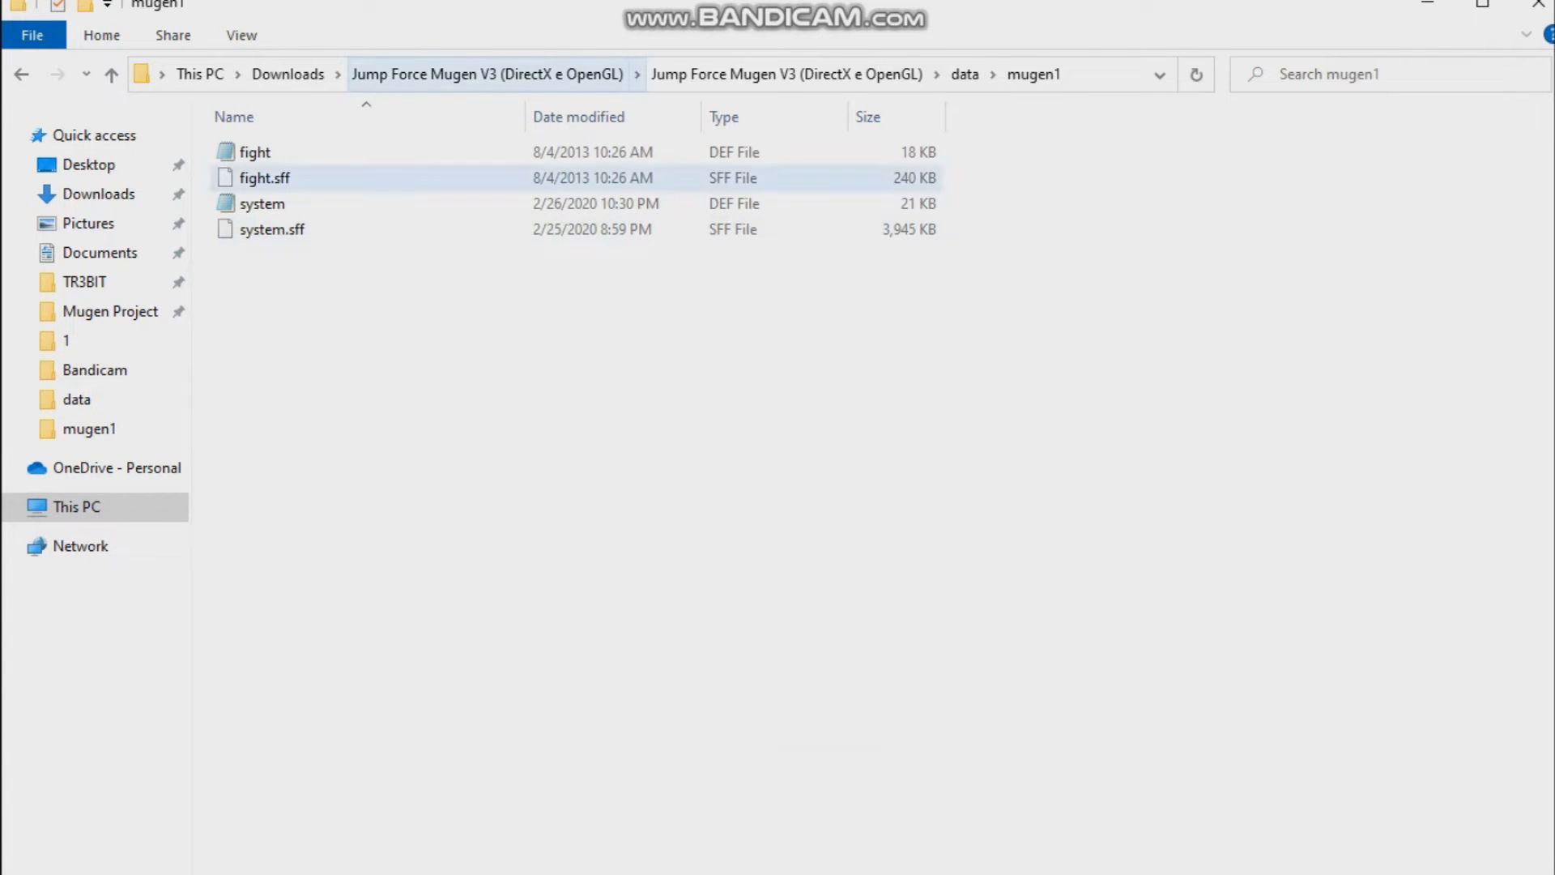
double_click(261, 205)
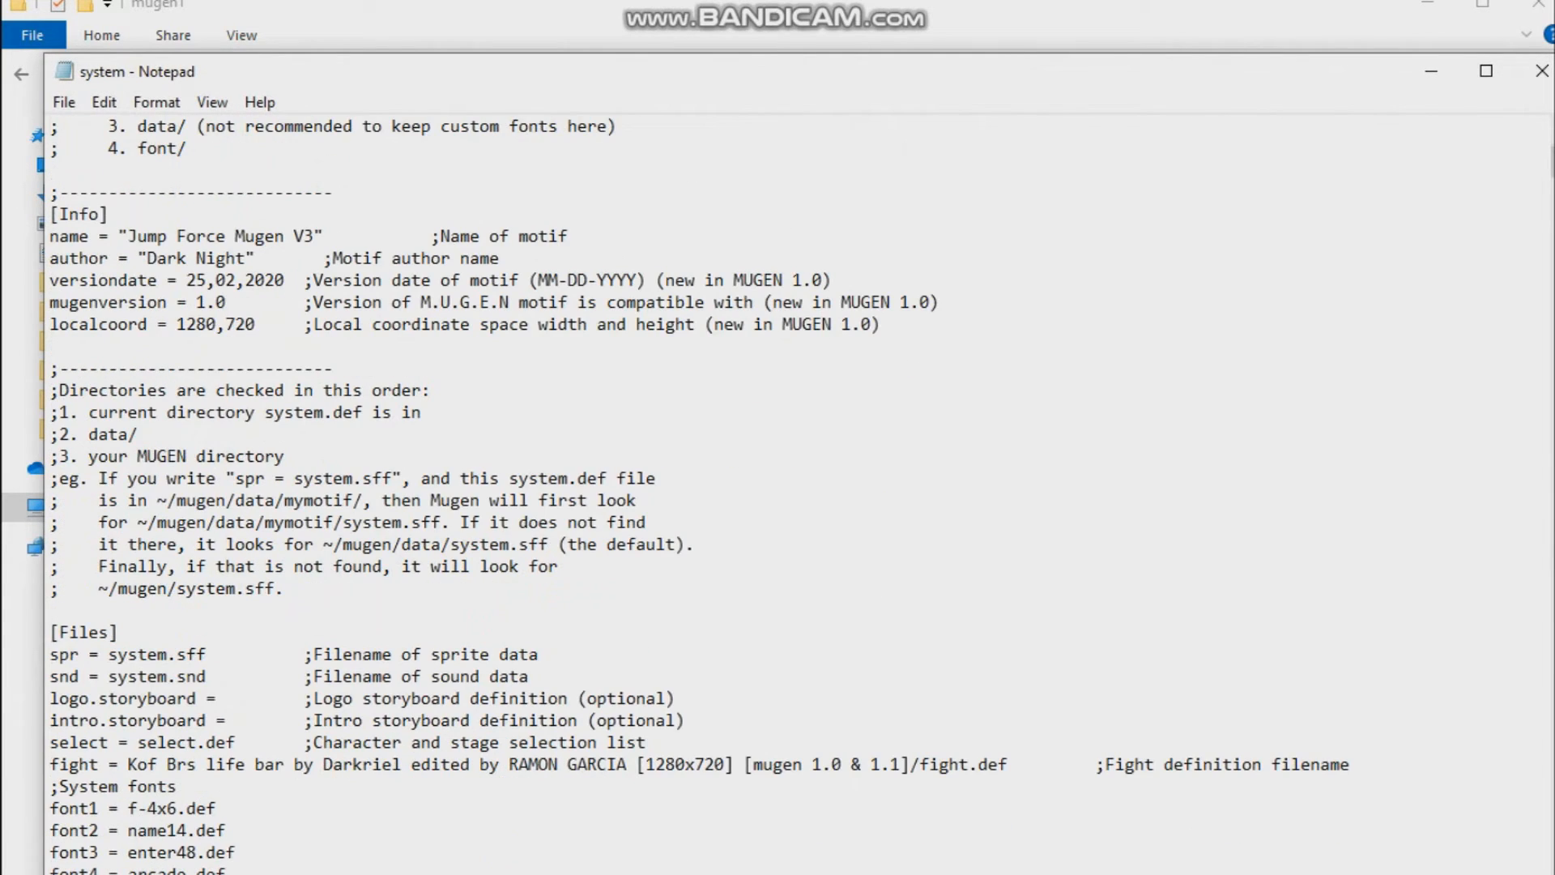
Change [Select Info] rows from 11 to 12 and save with Ctrl+S
scroll("down", 3)
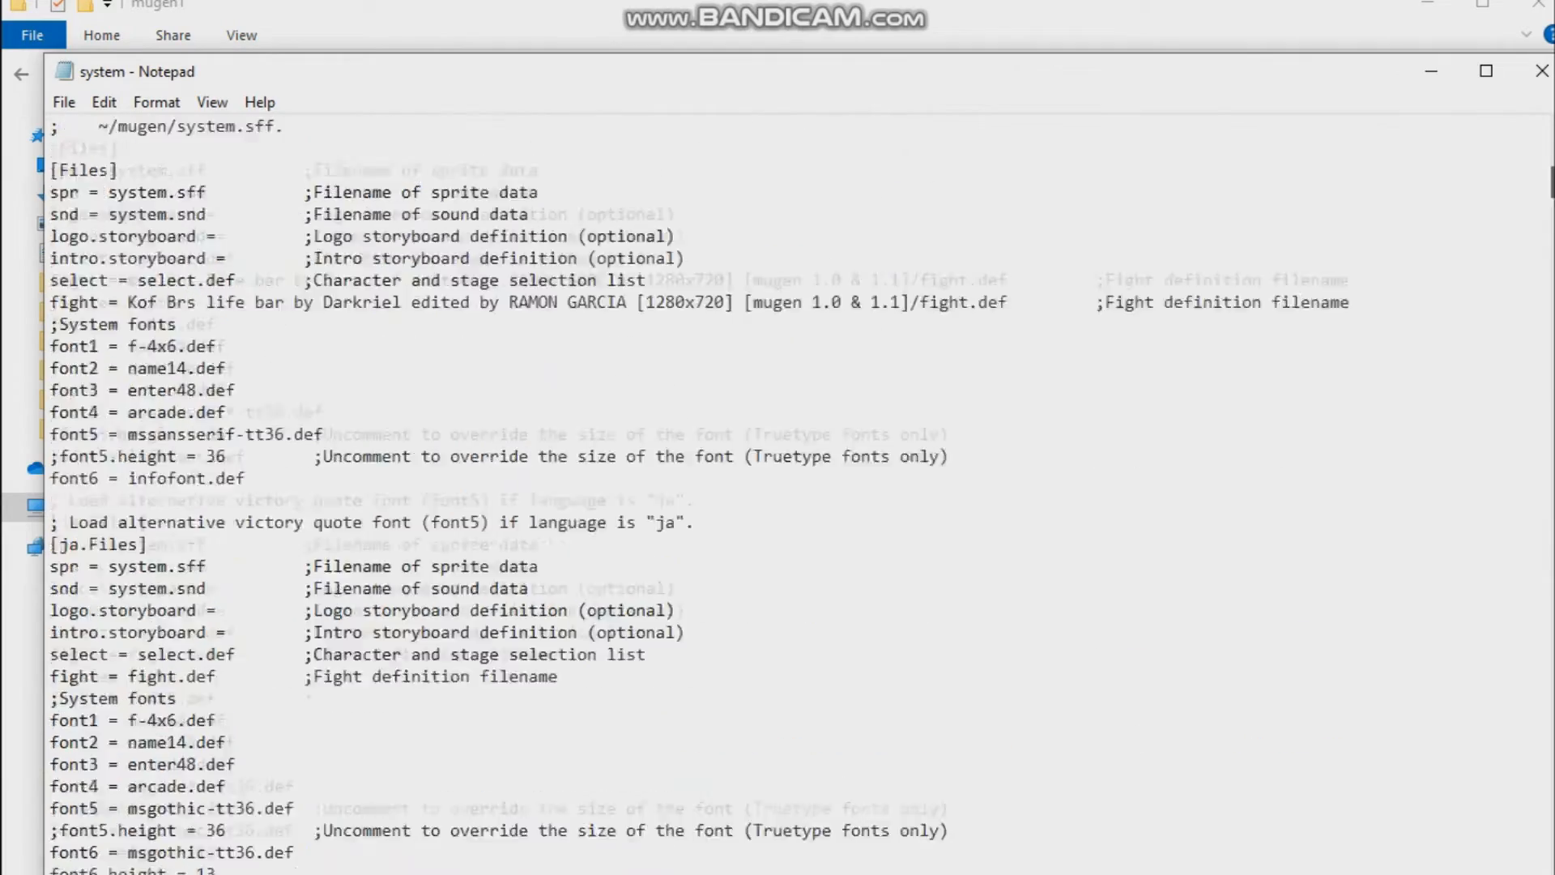
scroll("down", 3)
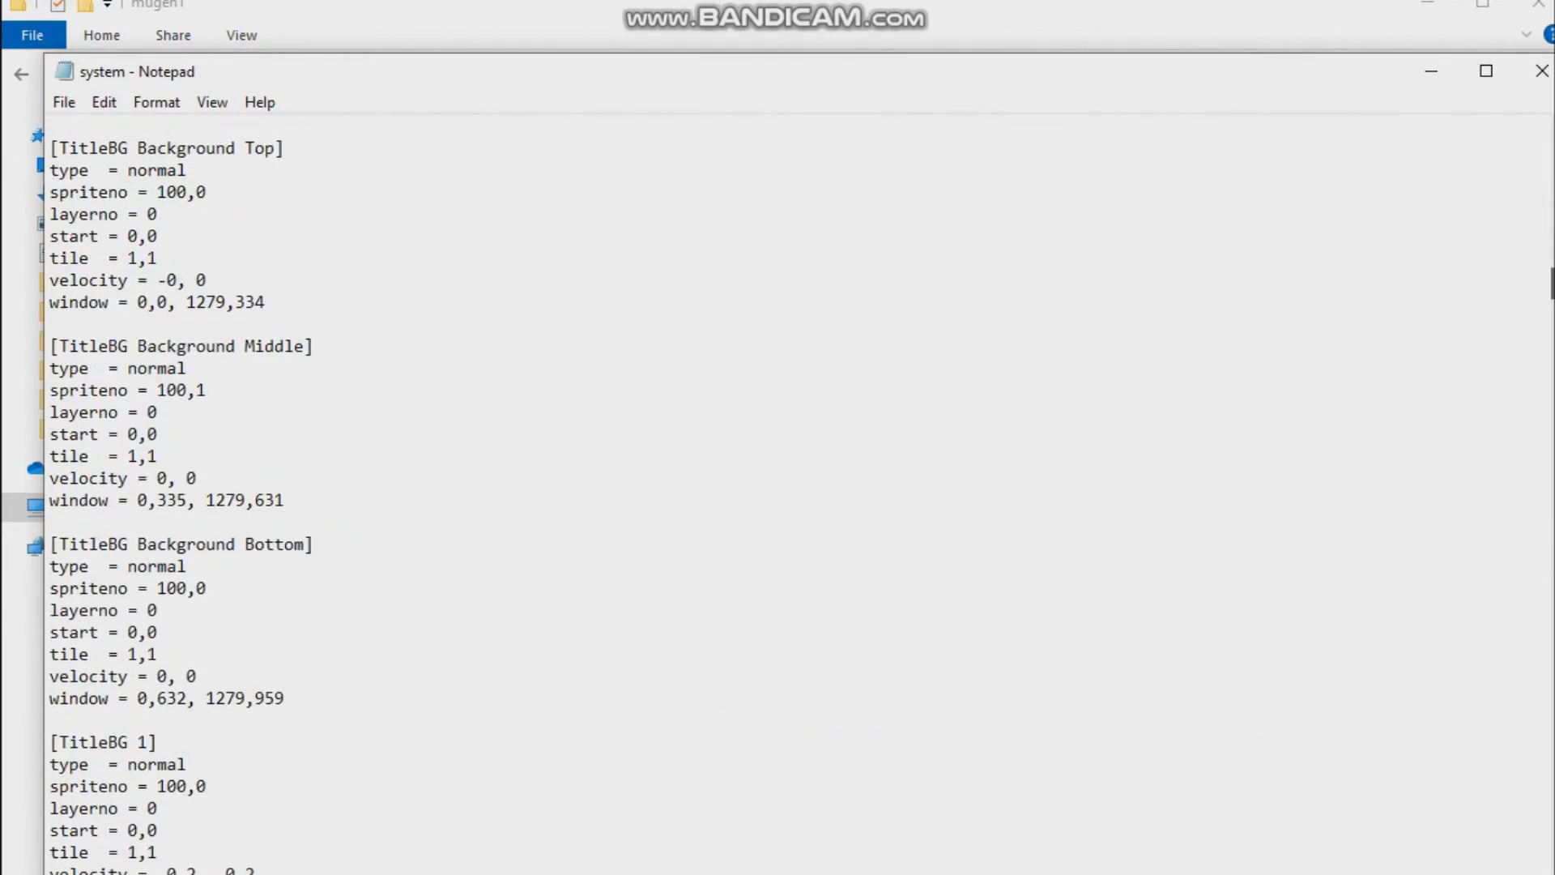
scroll("up", 3)
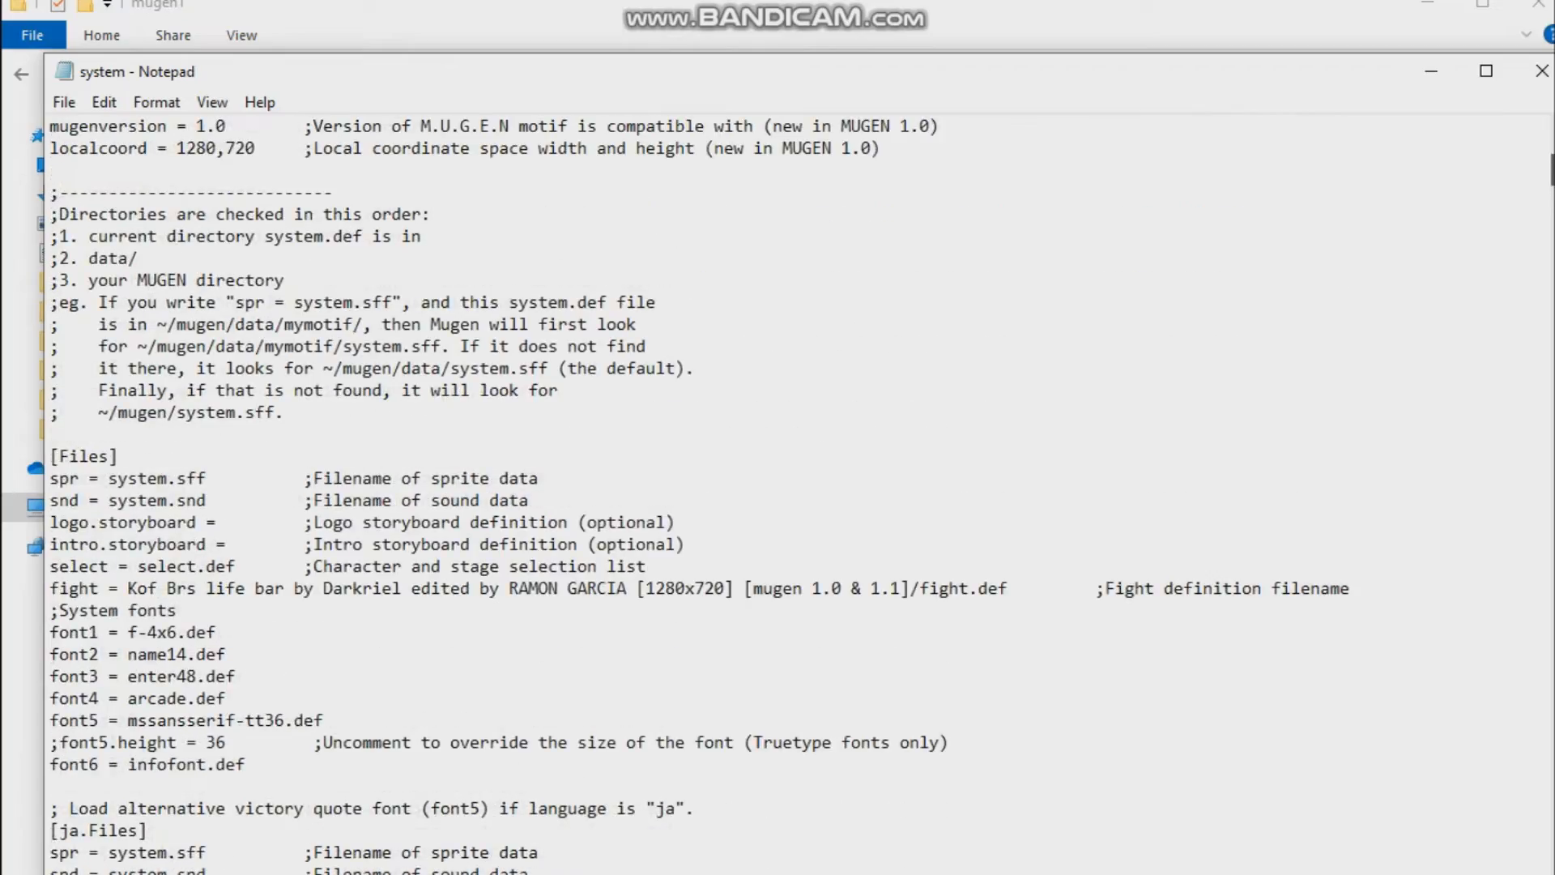
scroll("down", 3)
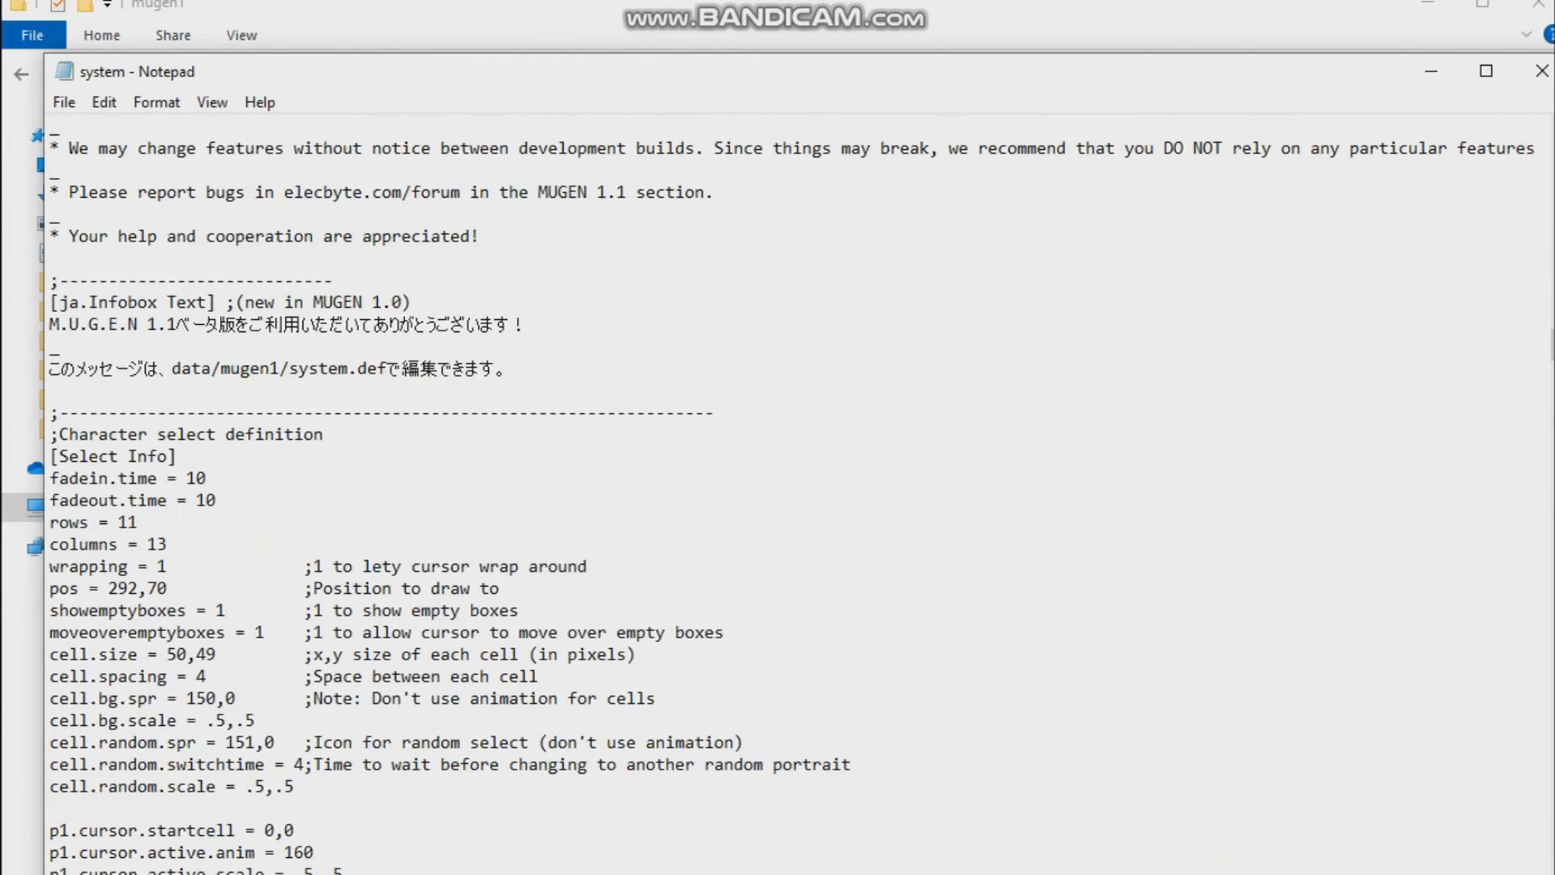
scroll("down", 3)
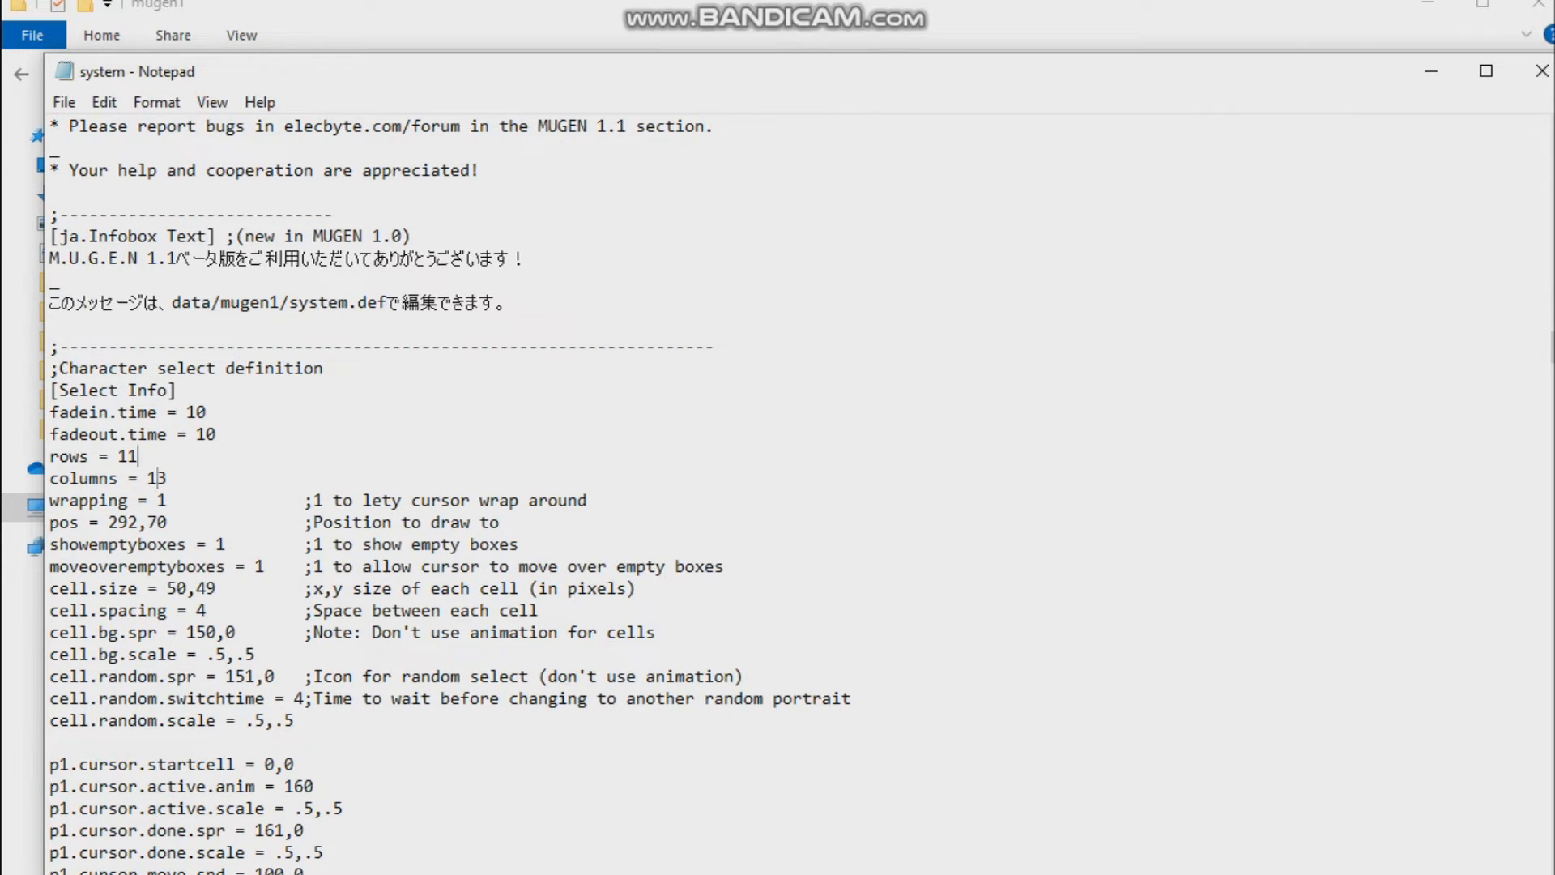
type("2")
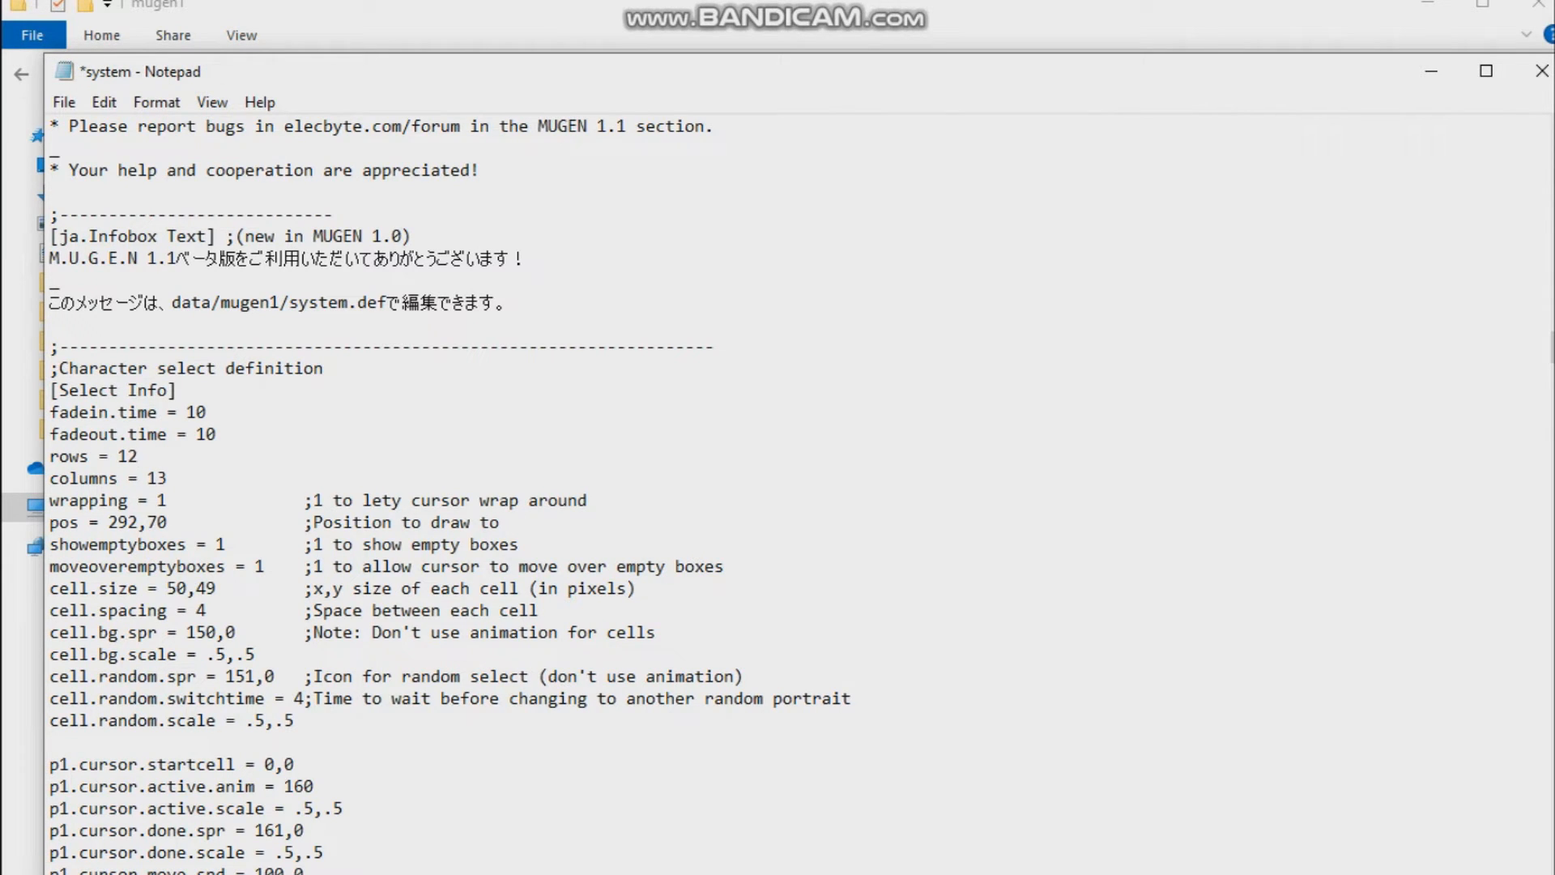
left_click(168, 478)
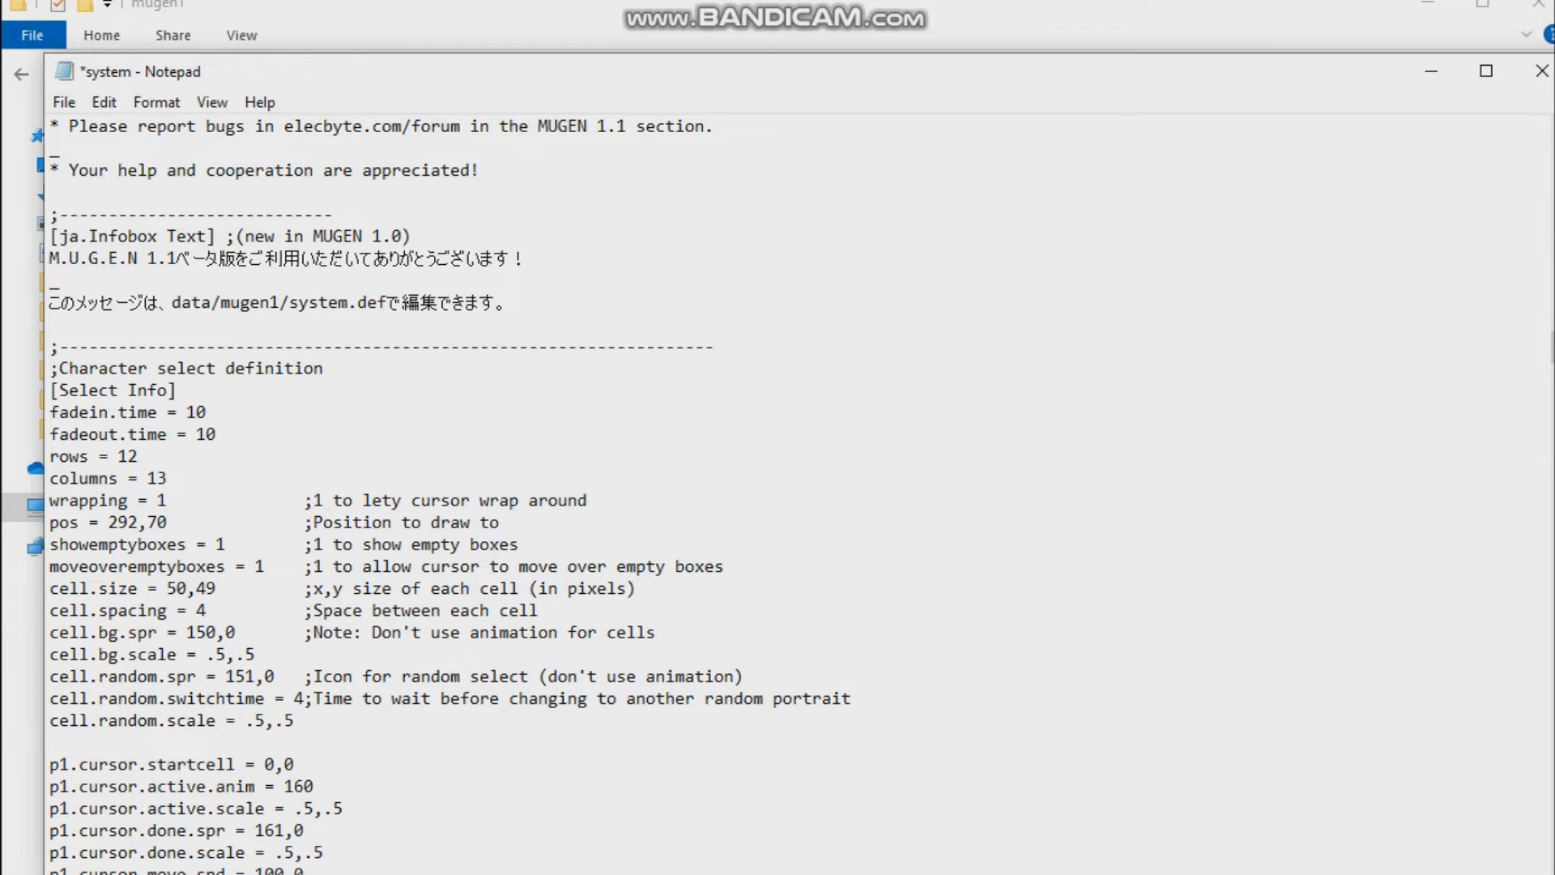
key("ctrl+s")
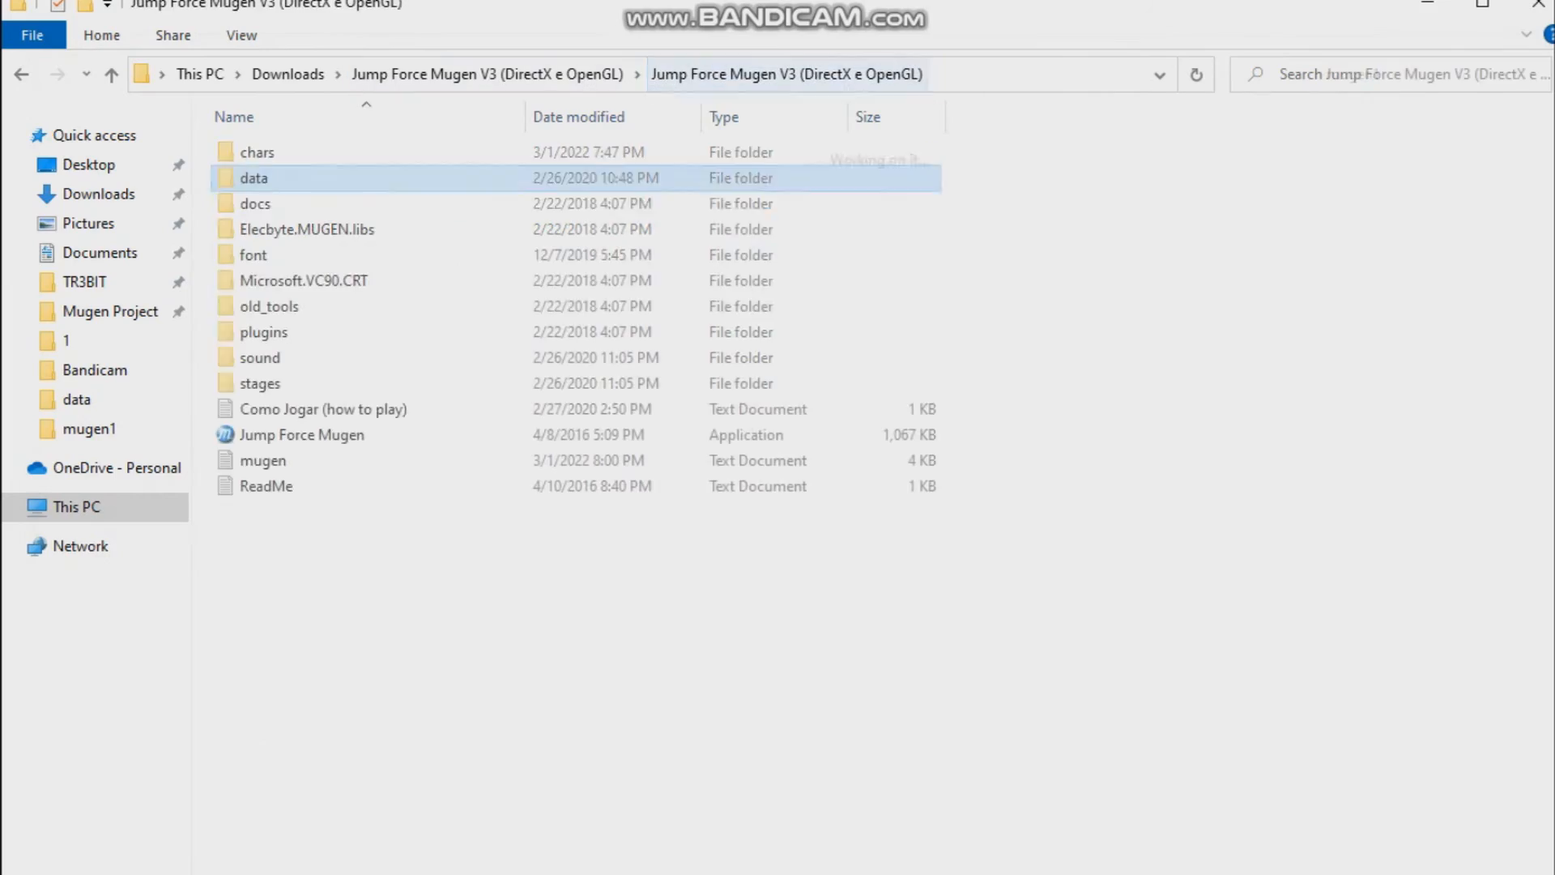
Run Jump Force Mugen.exe once to test the 12-row grid, then return to the game folder
double_click(303, 434)
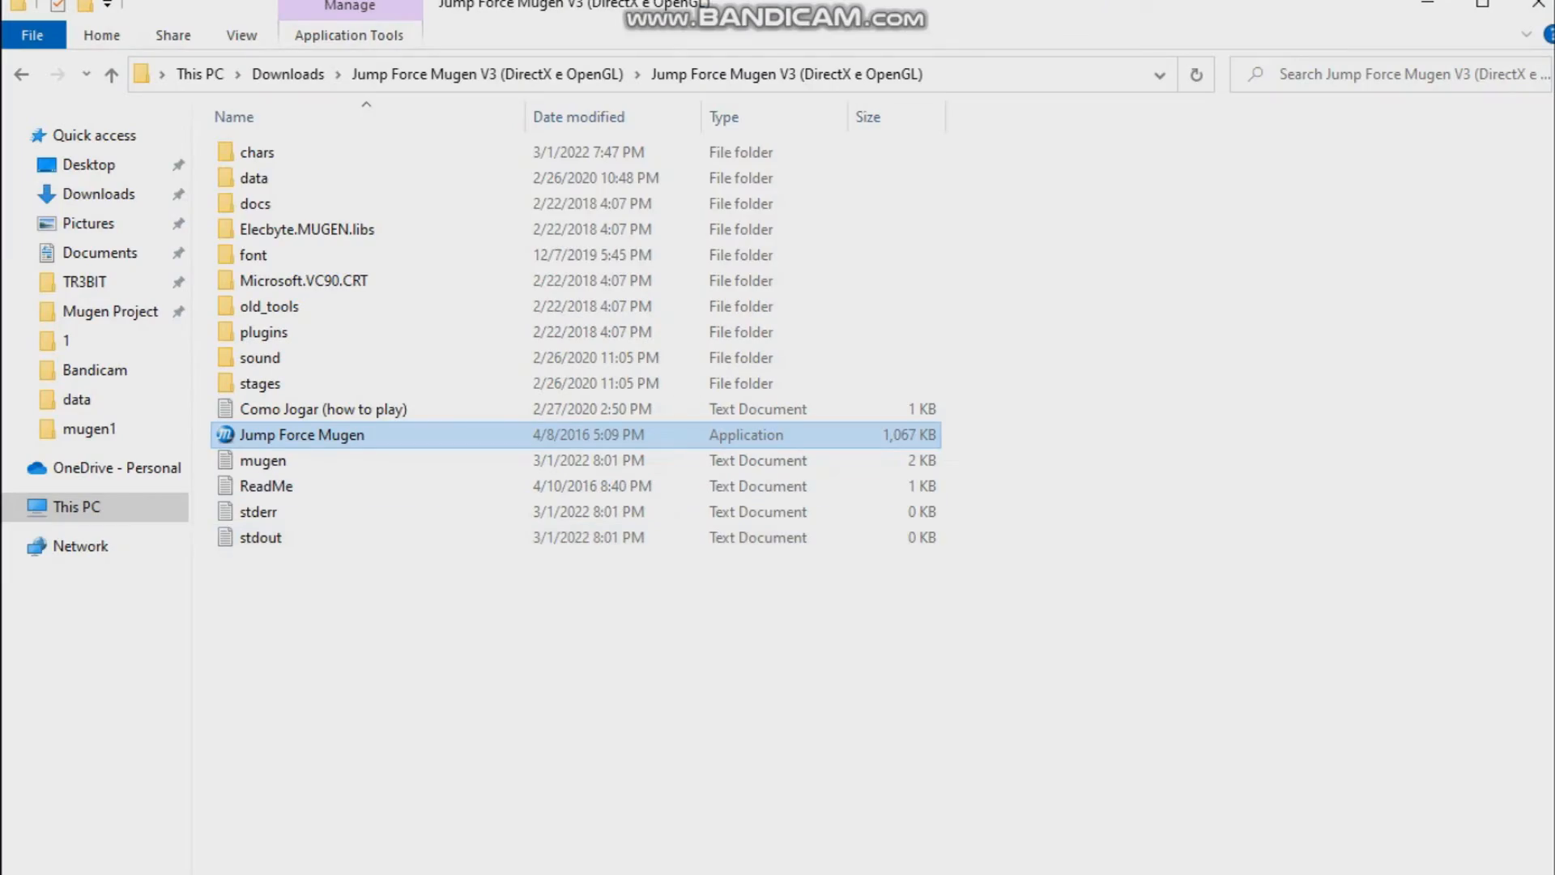
left_click(254, 178)
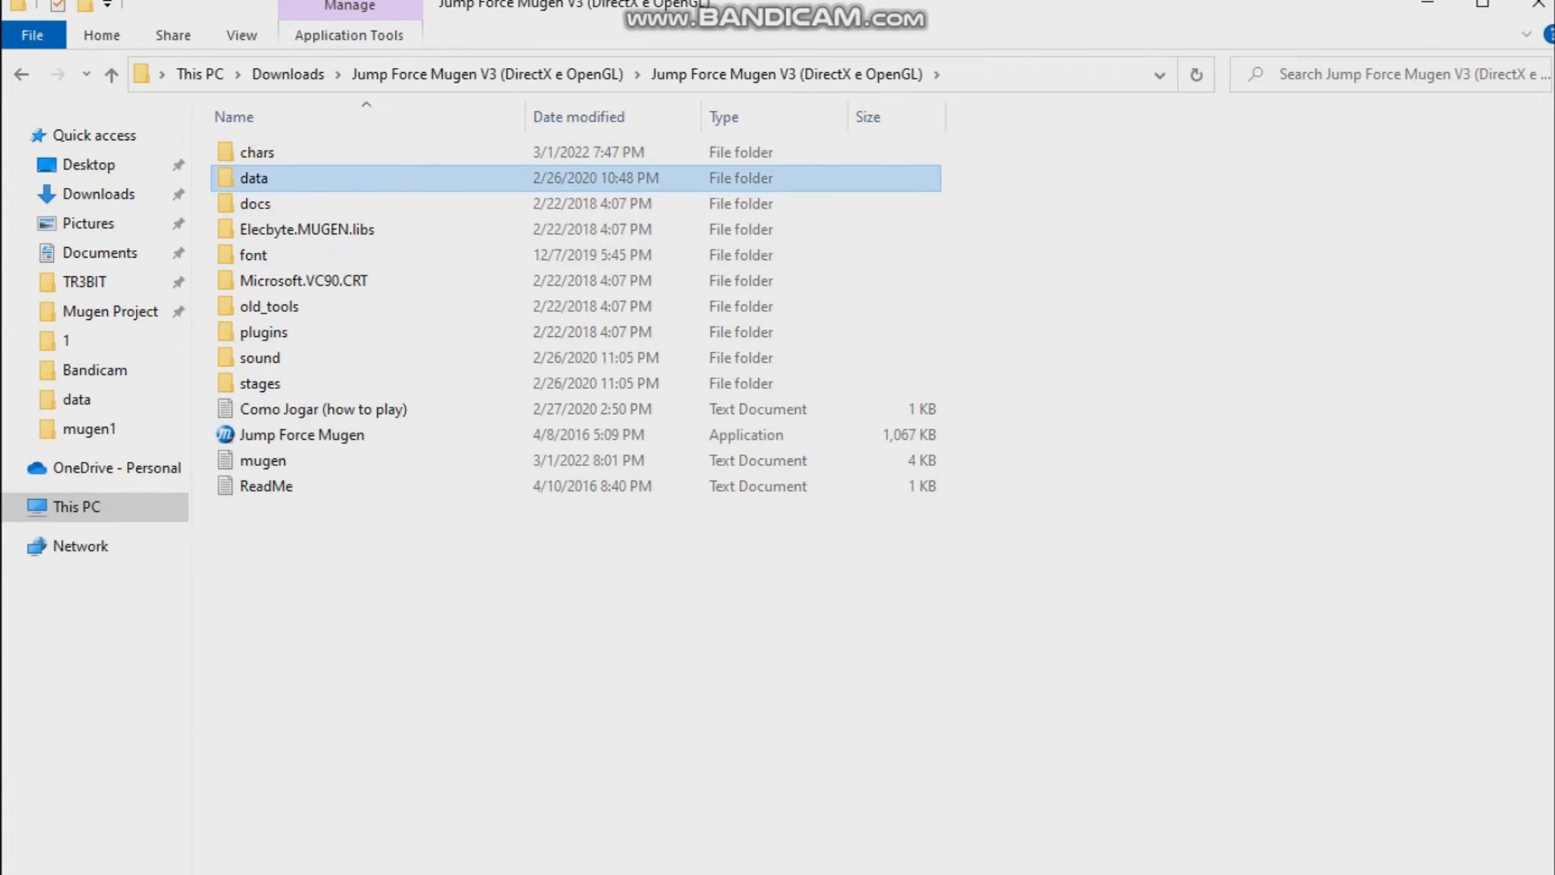
Replace randomselect in select.def with four Super Vegetto lines, save and close Notepad
double_click(255, 179)
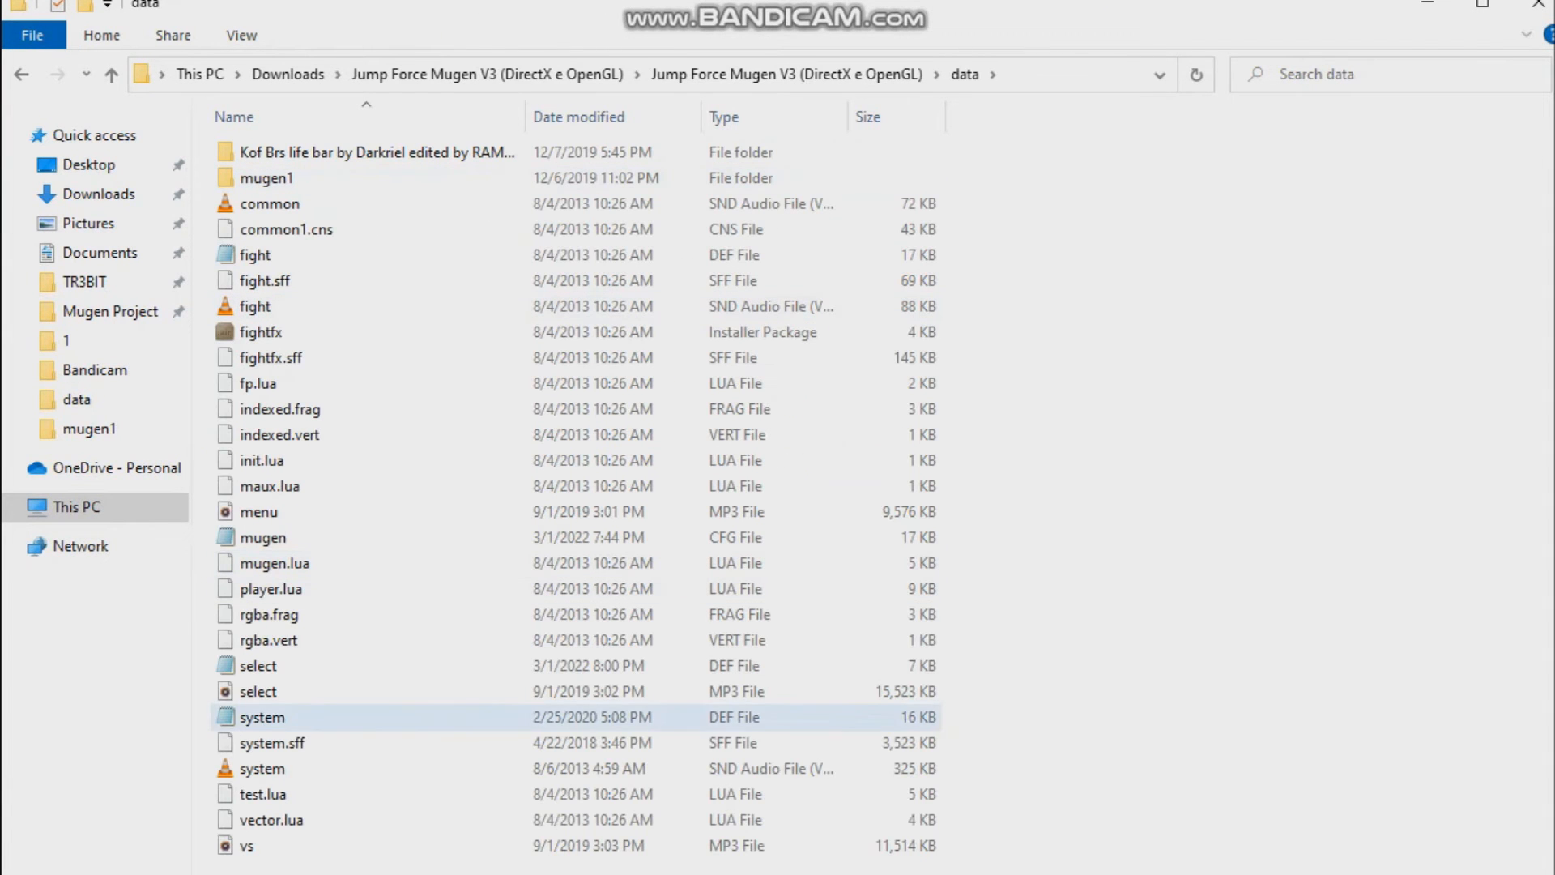
double_click(258, 666)
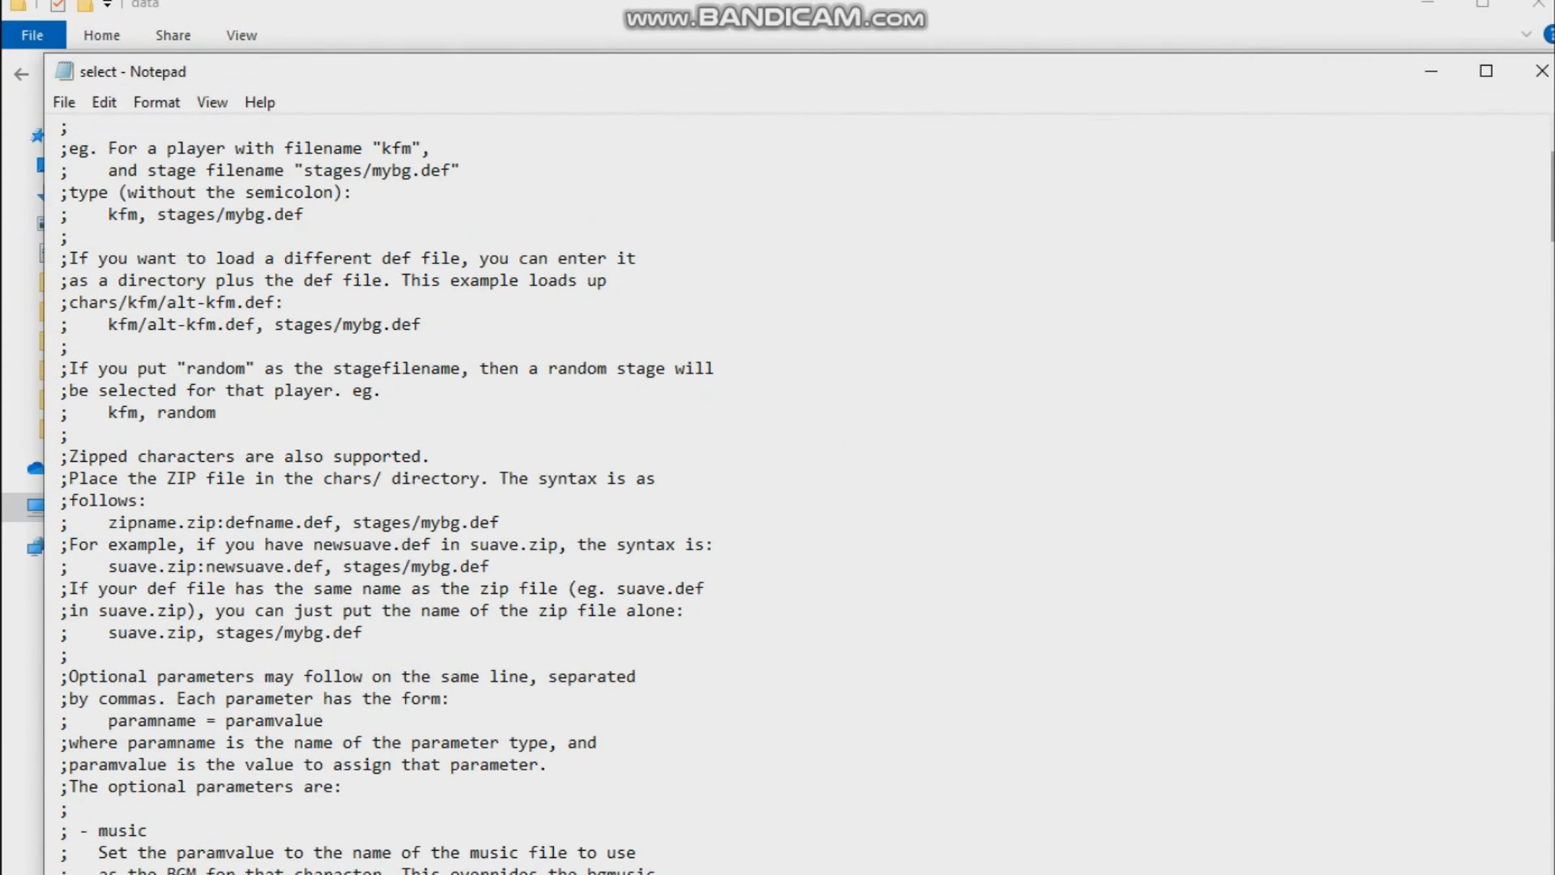
scroll("down", 3)
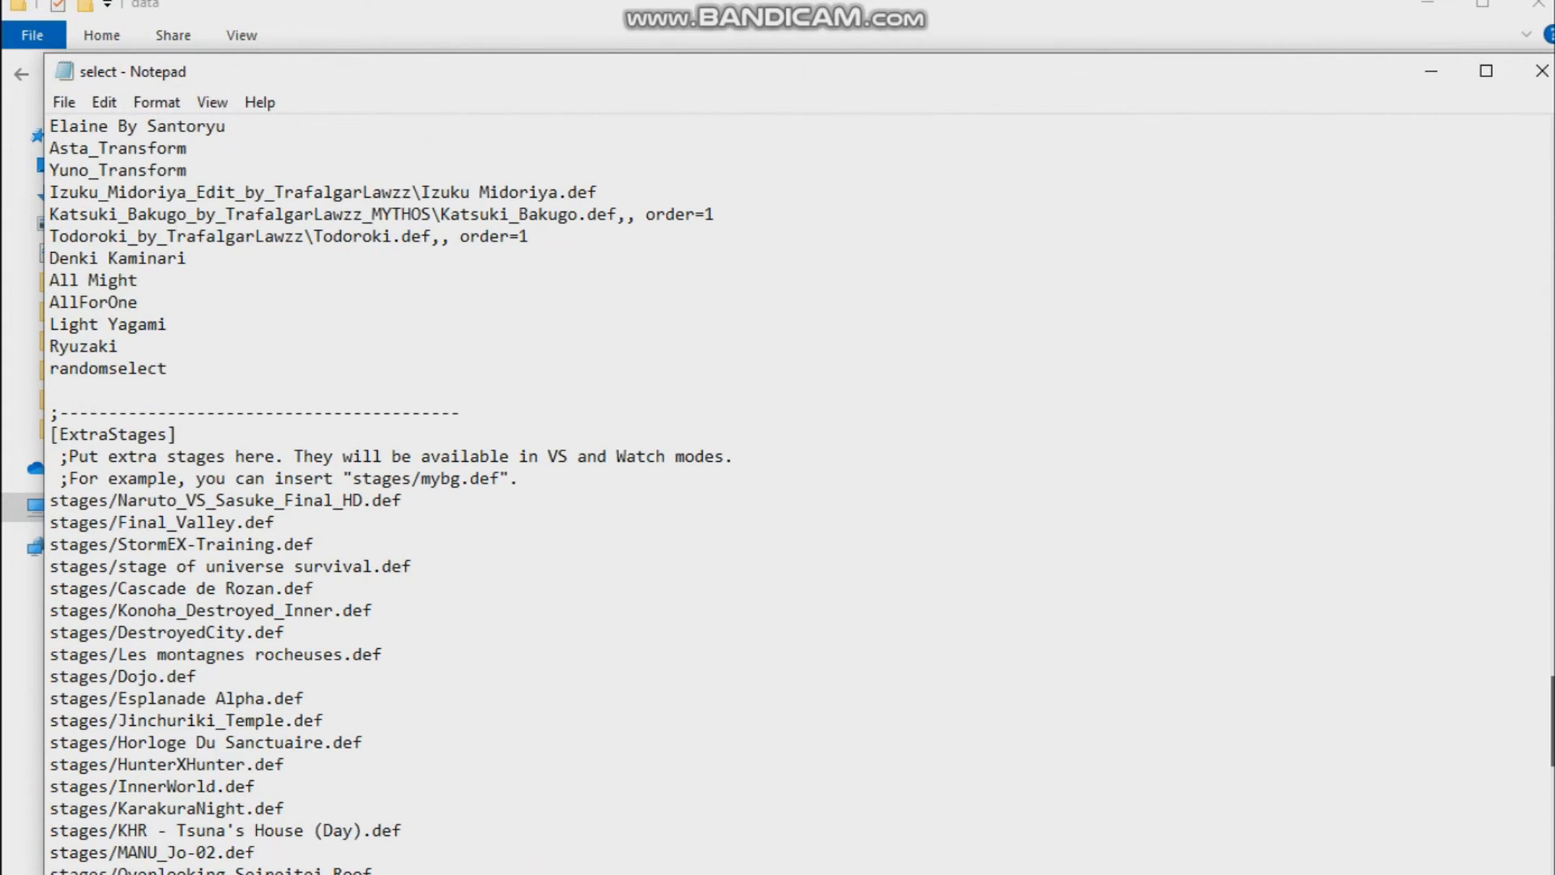
scroll("up", 3)
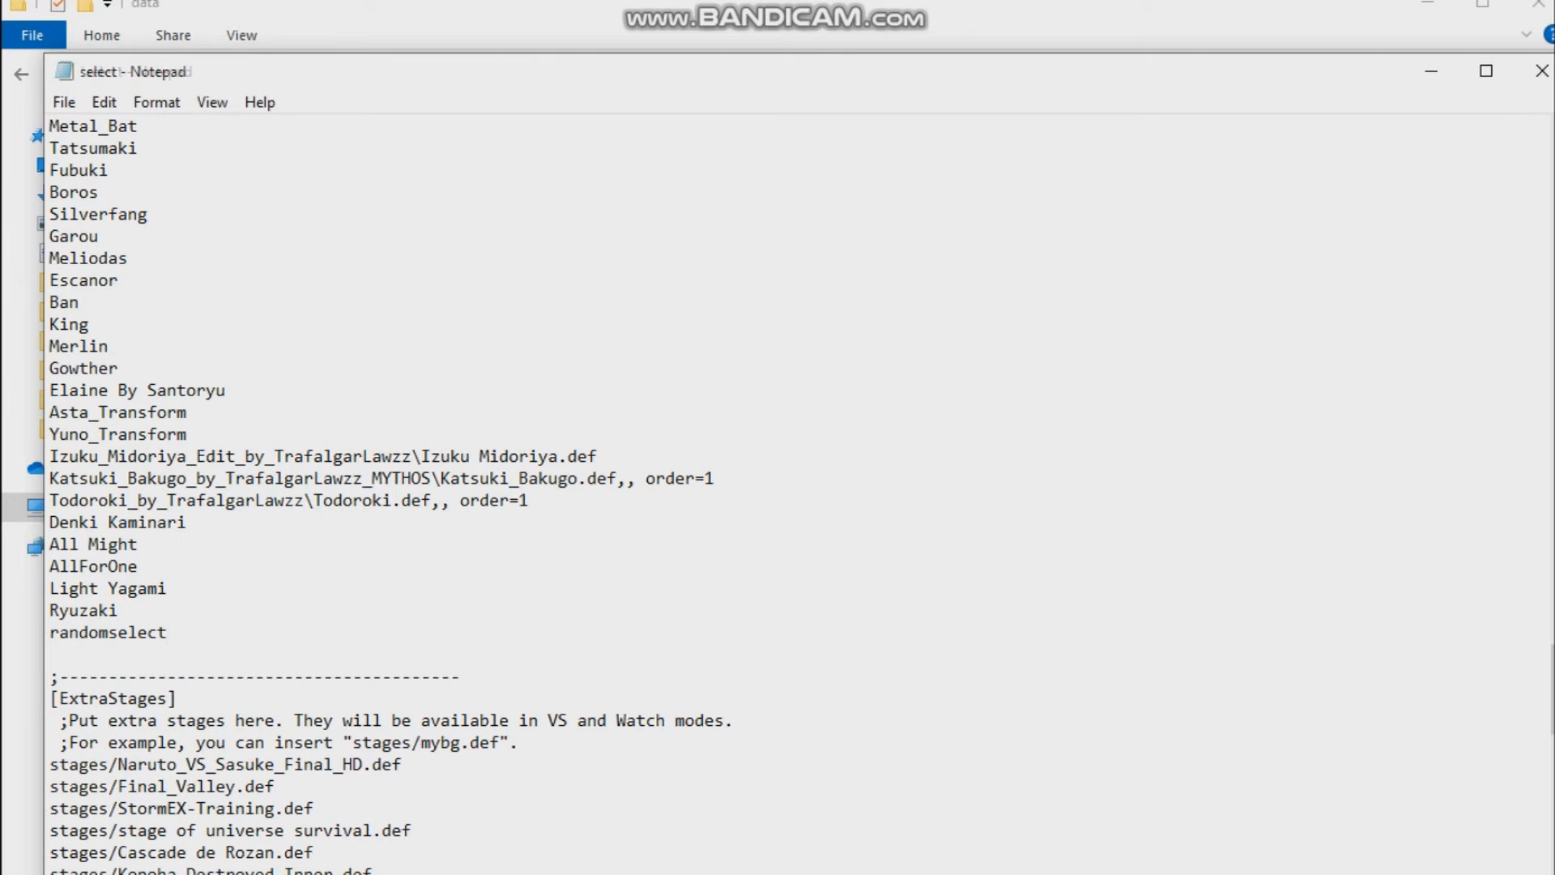
type("Super Vegetto")
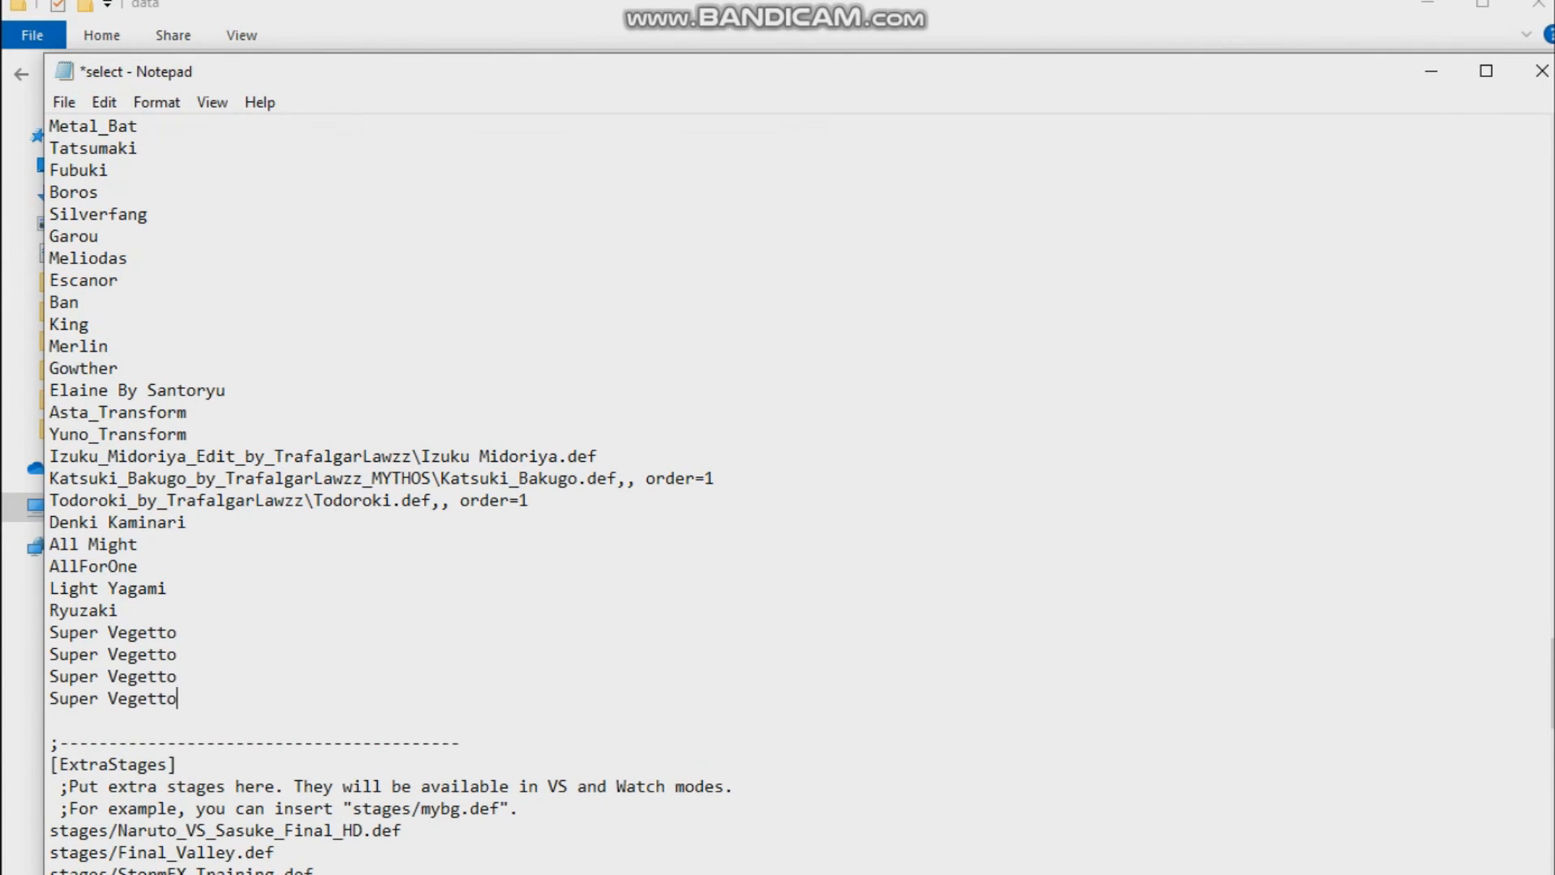
left_click(63, 101)
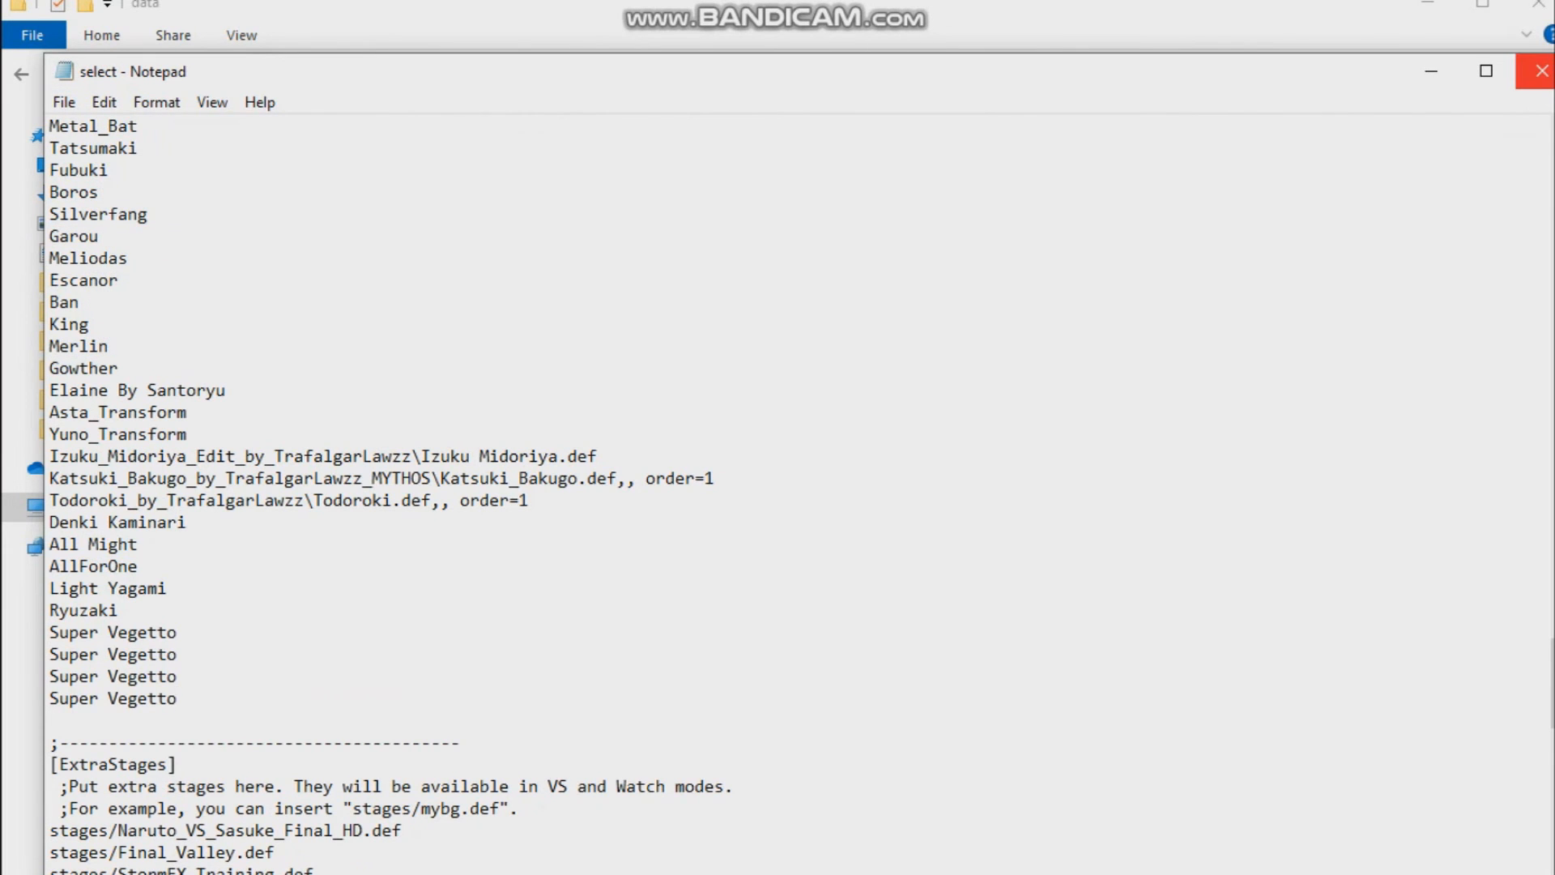
left_click(1541, 69)
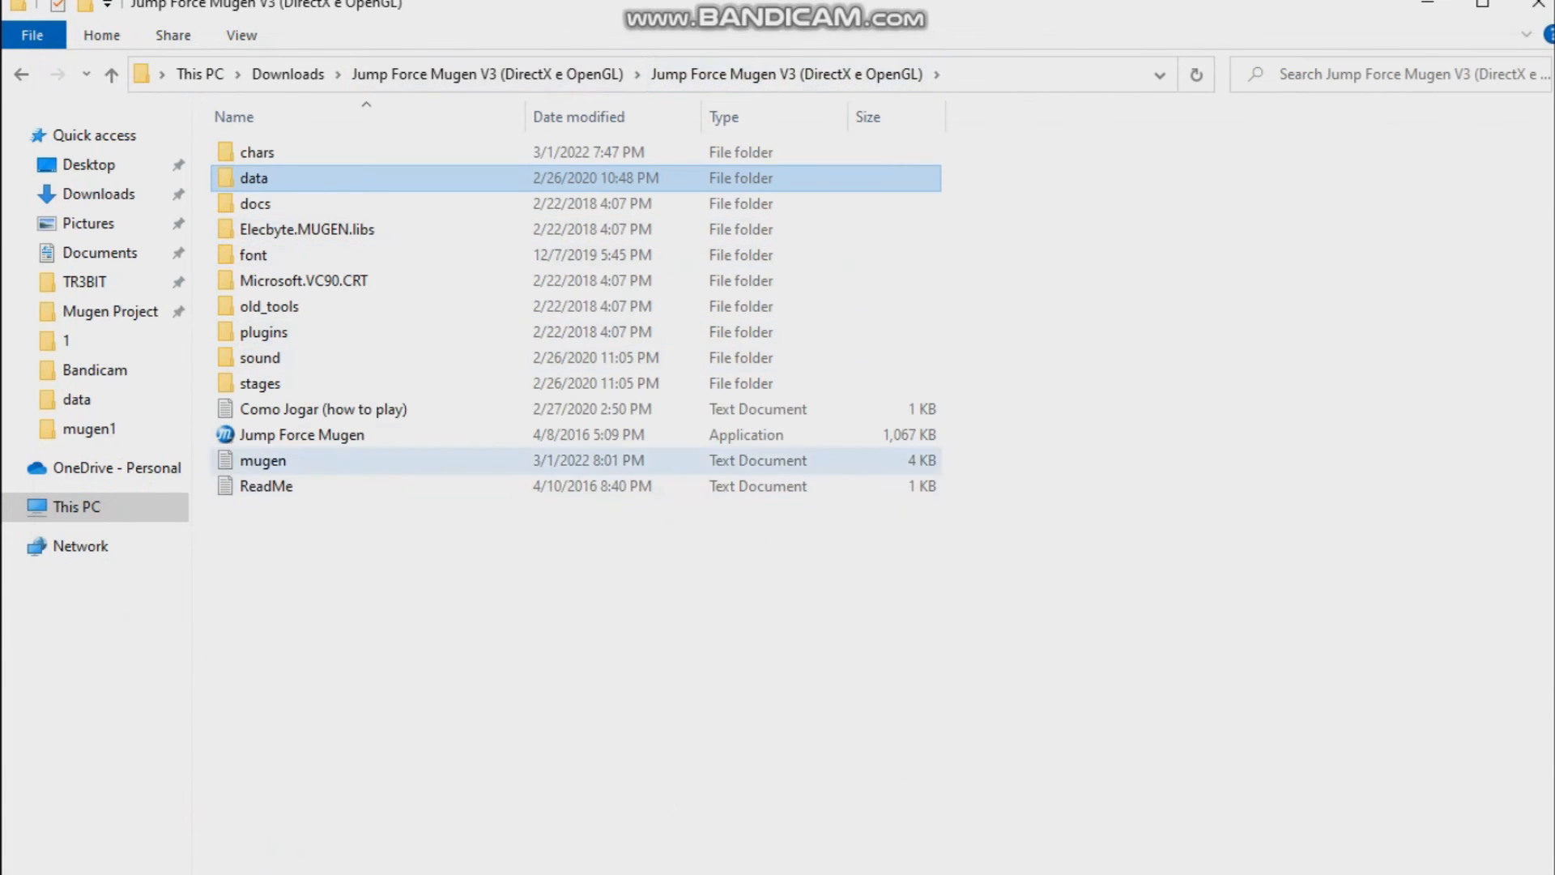
Launch Jump Force Mugen.exe to try the updated roster
double_click(303, 434)
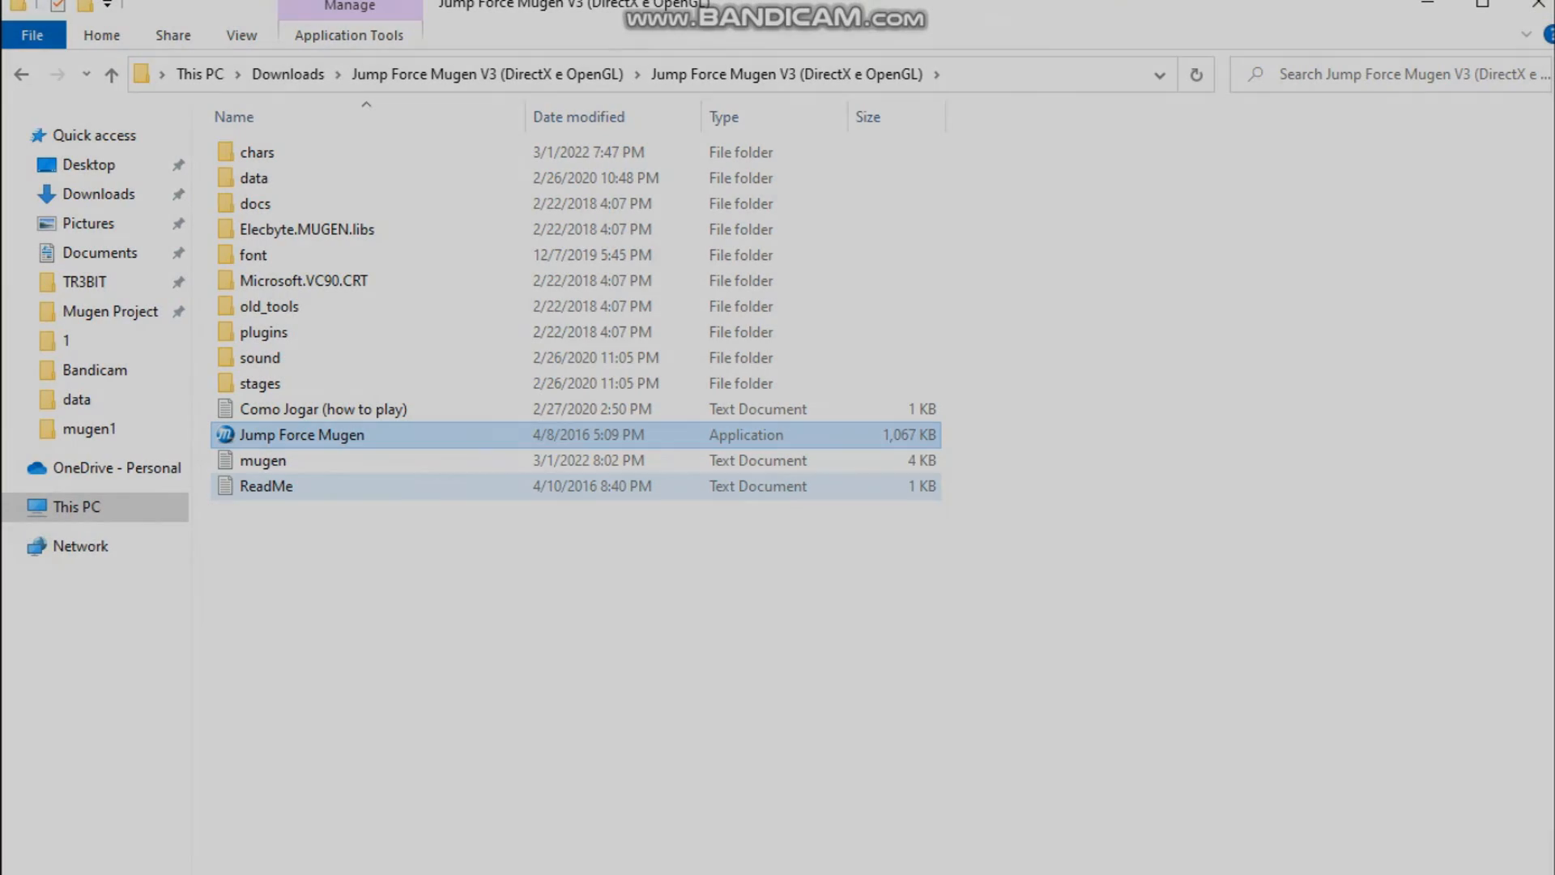
double_click(303, 434)
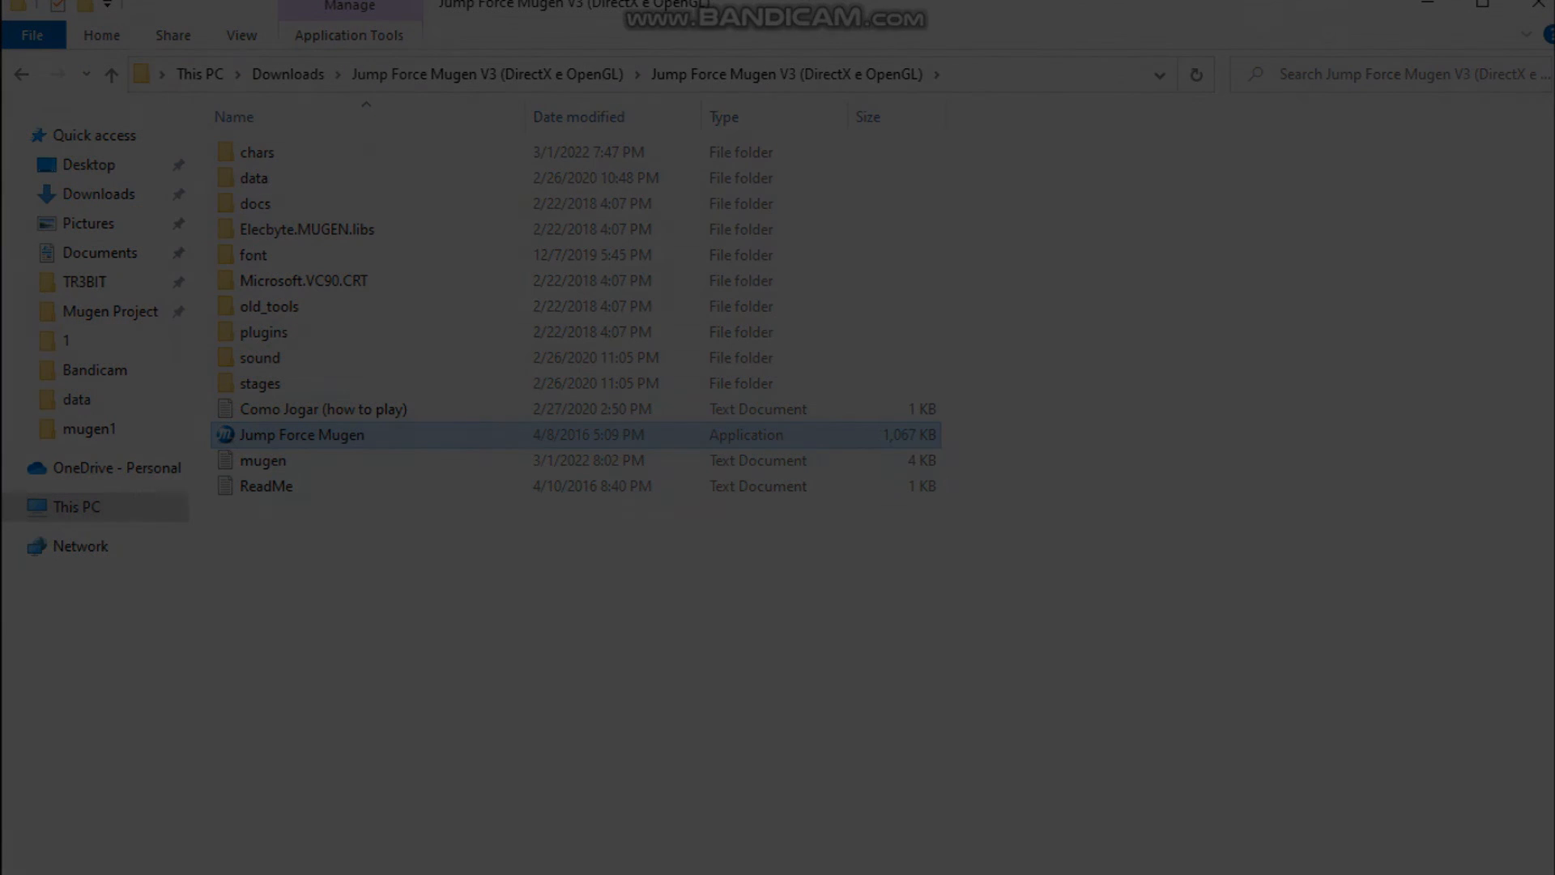